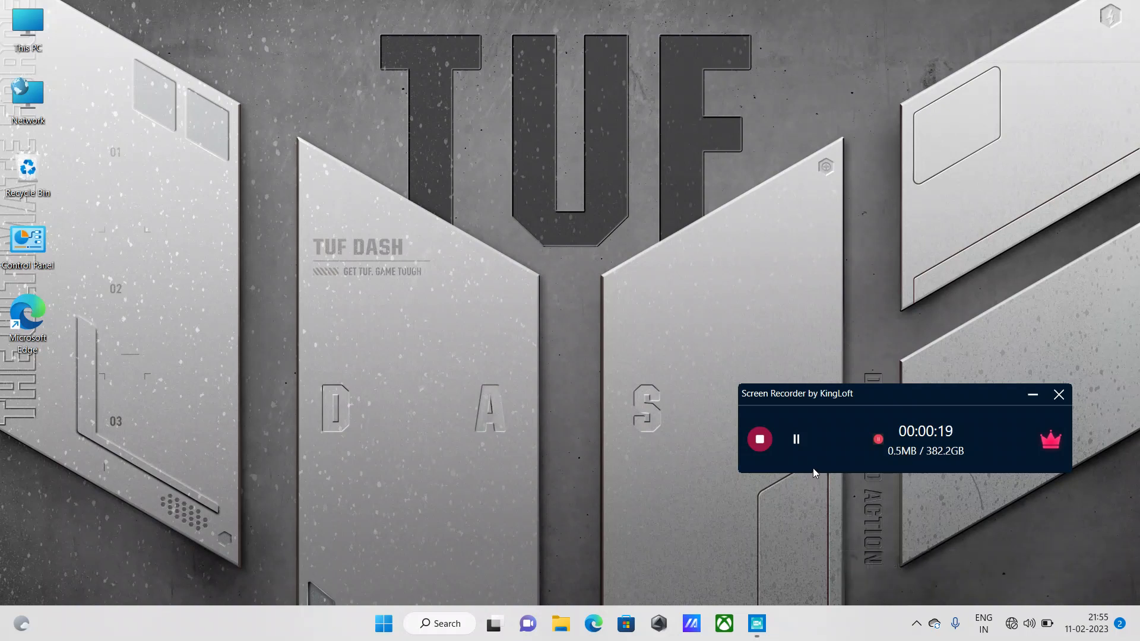
mouse_move(791, 467)
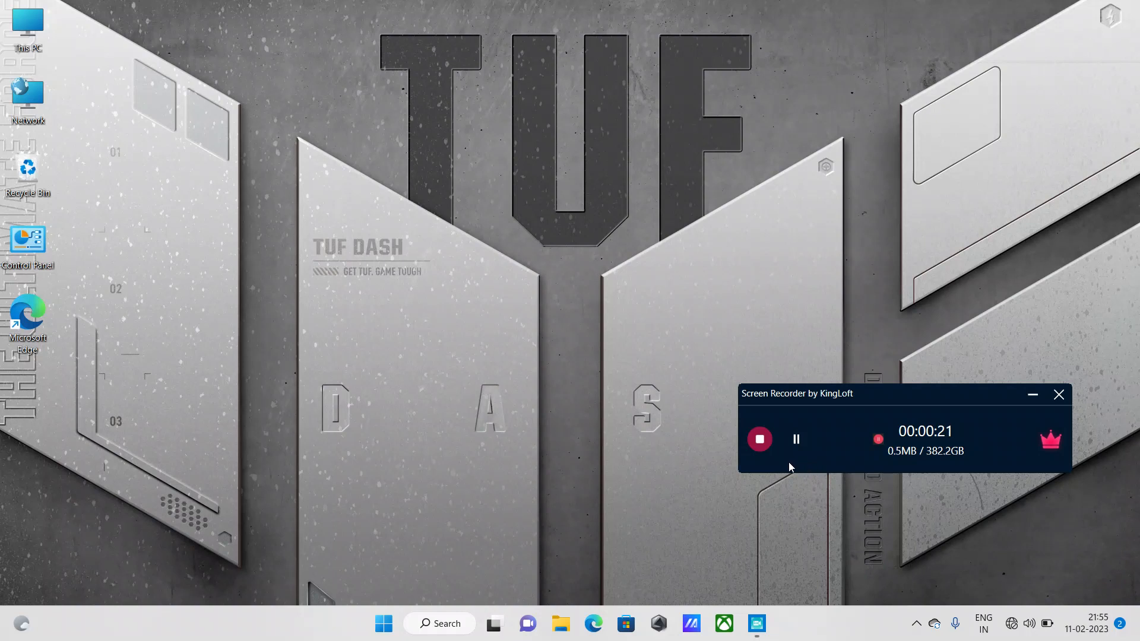
mouse_move(636, 482)
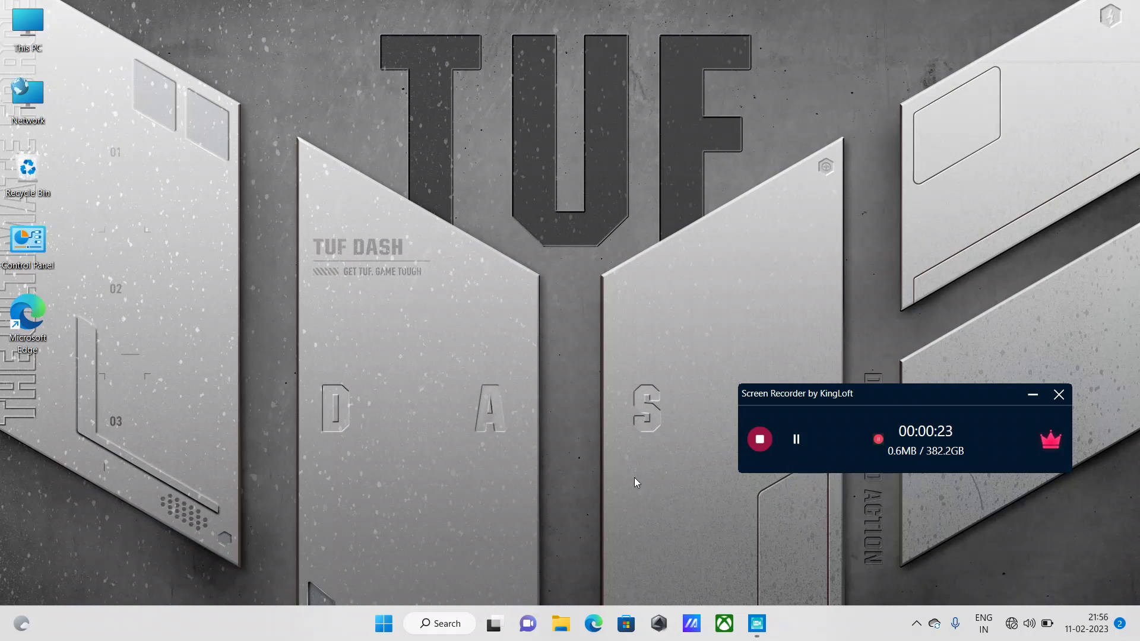
mouse_move(689, 507)
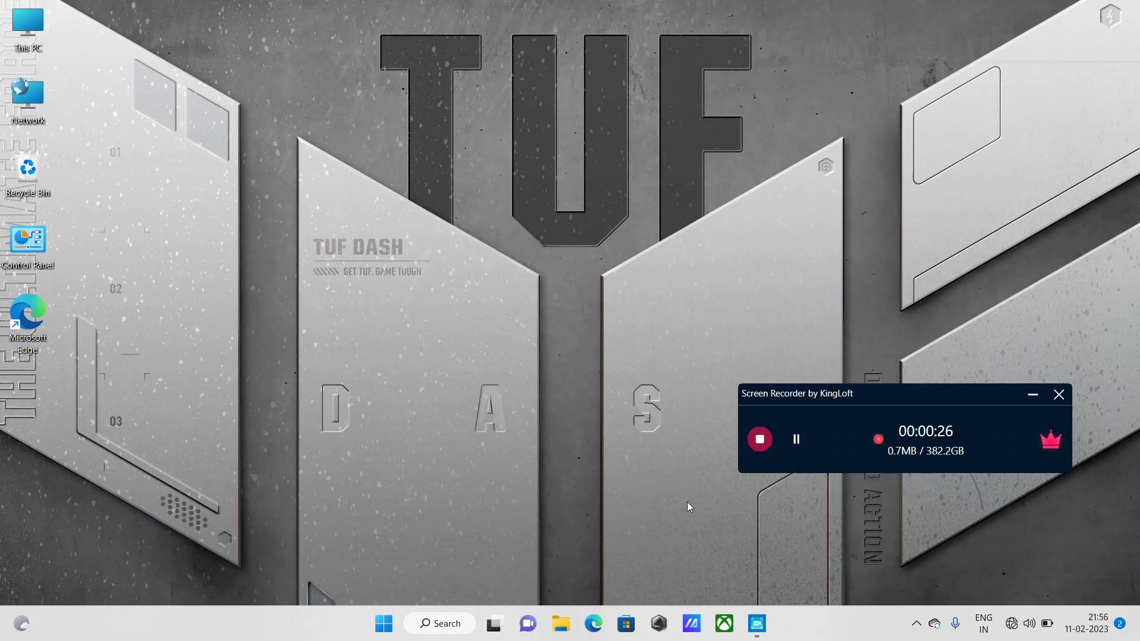
mouse_move(685, 361)
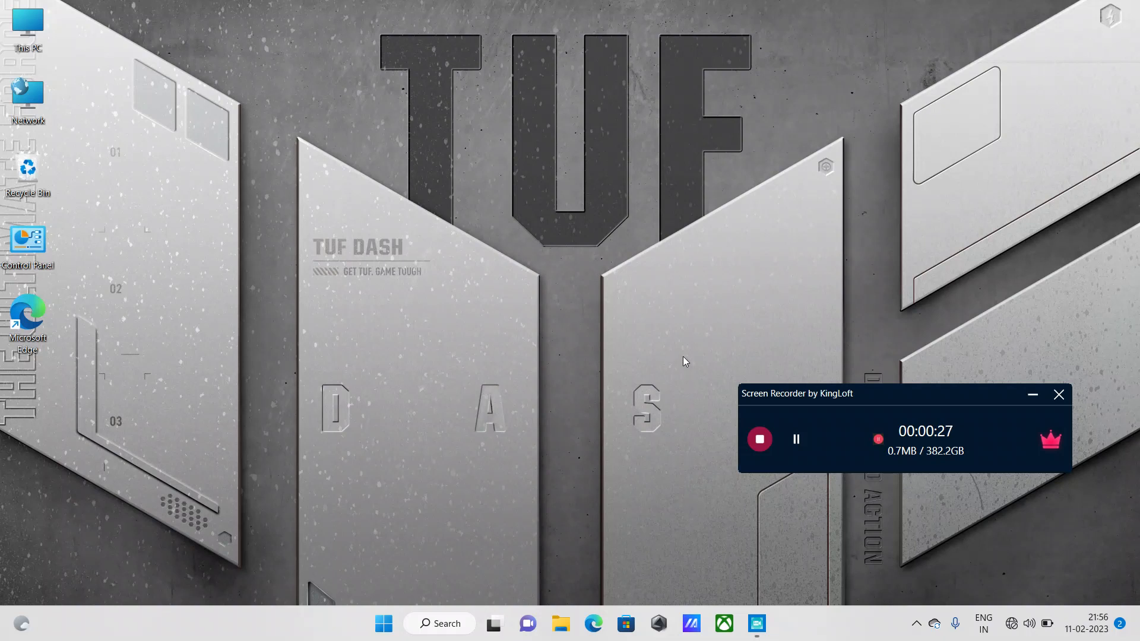
mouse_move(823, 485)
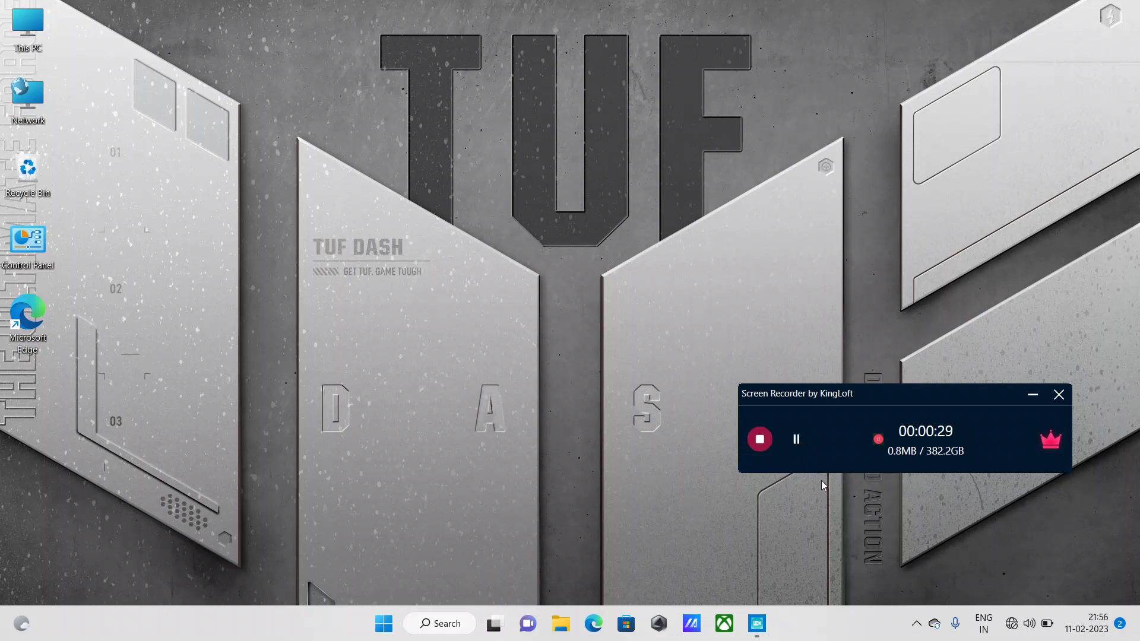
mouse_move(803, 477)
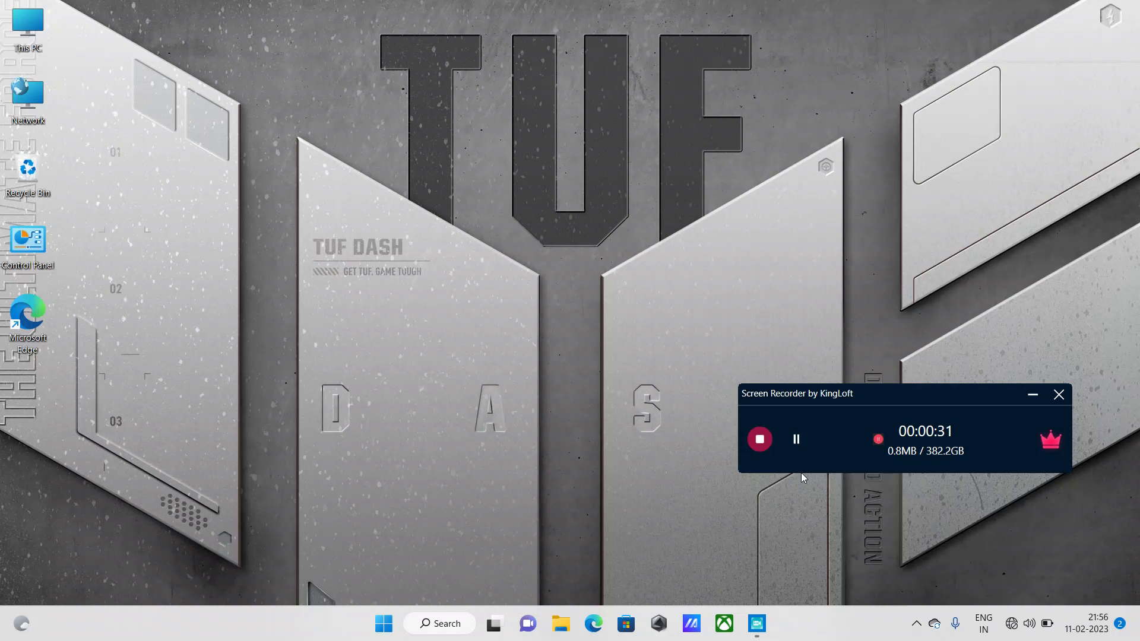
mouse_move(805, 458)
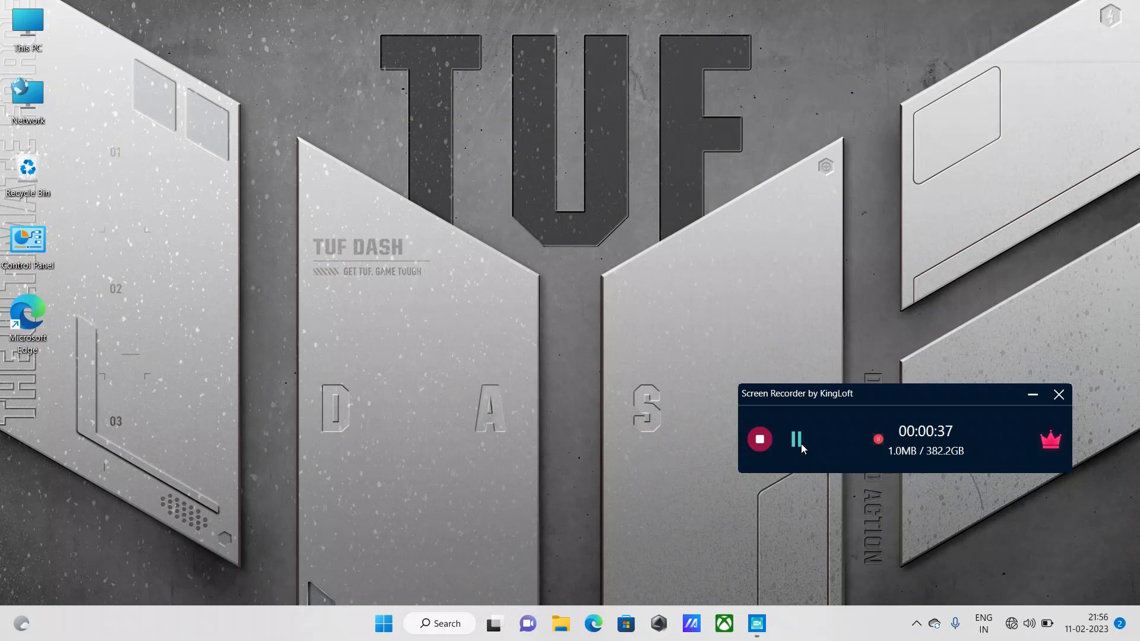
mouse_move(798, 441)
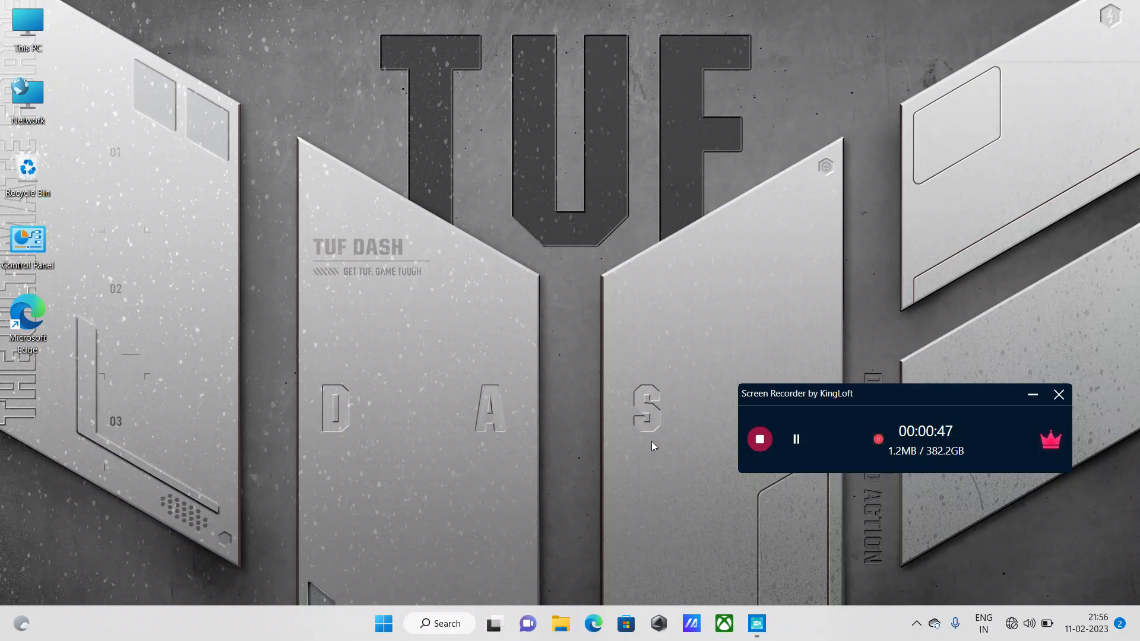
mouse_move(660, 469)
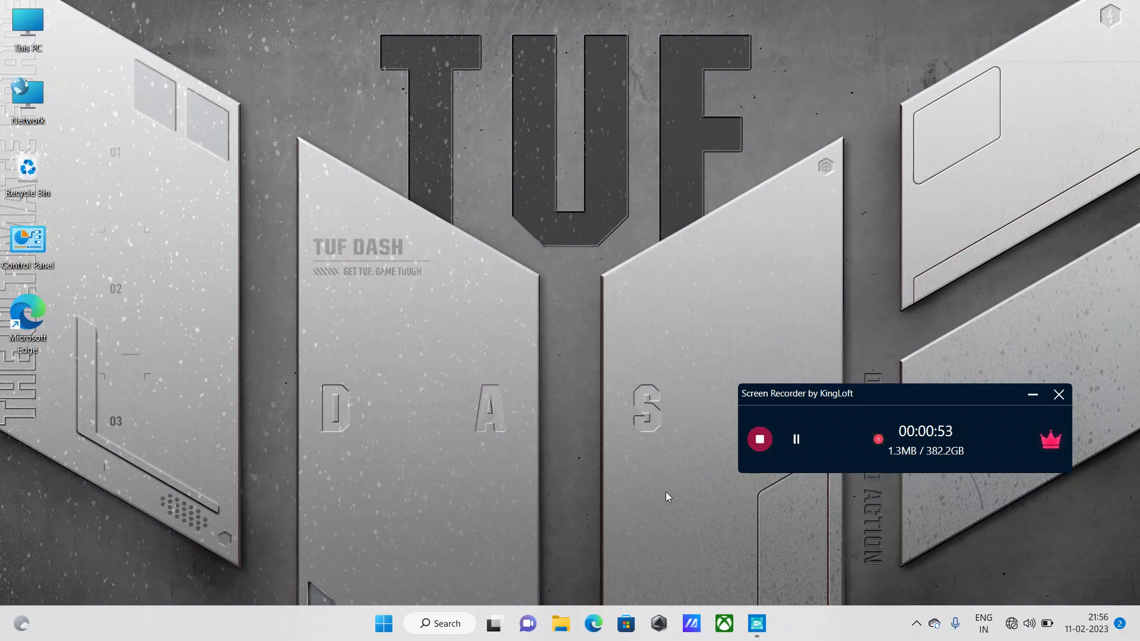
mouse_move(132, 437)
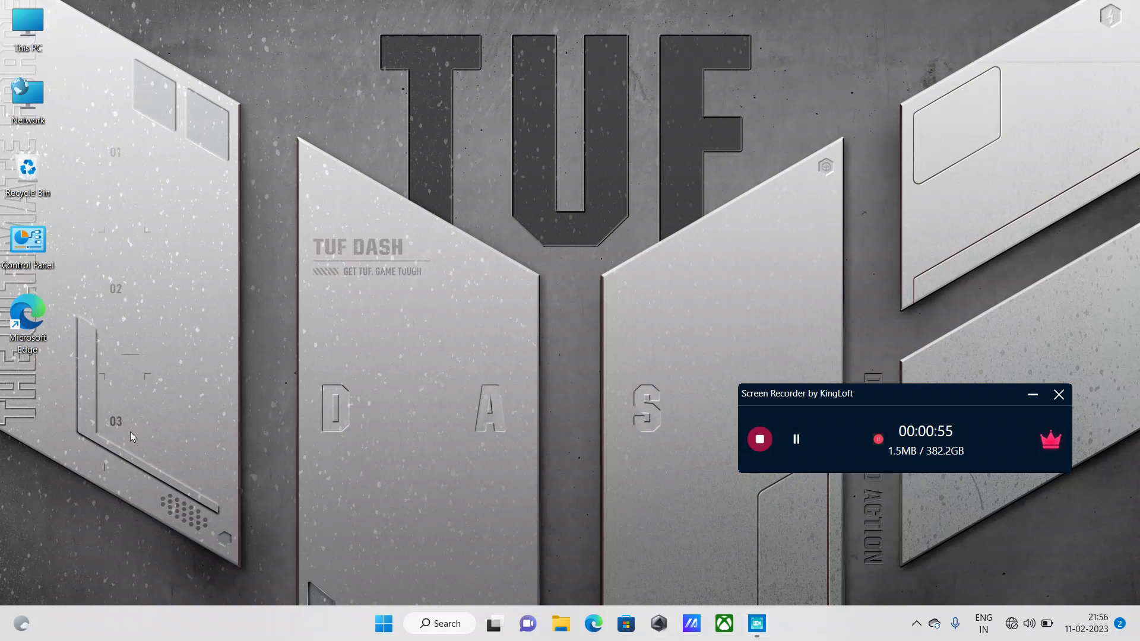
mouse_move(355, 508)
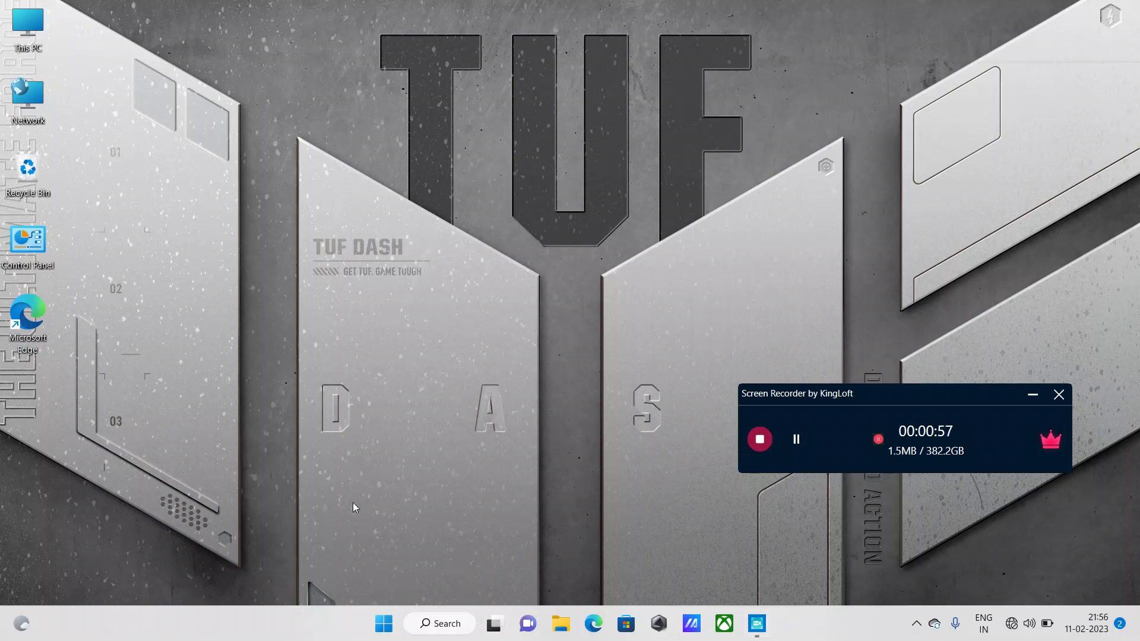
mouse_move(356, 478)
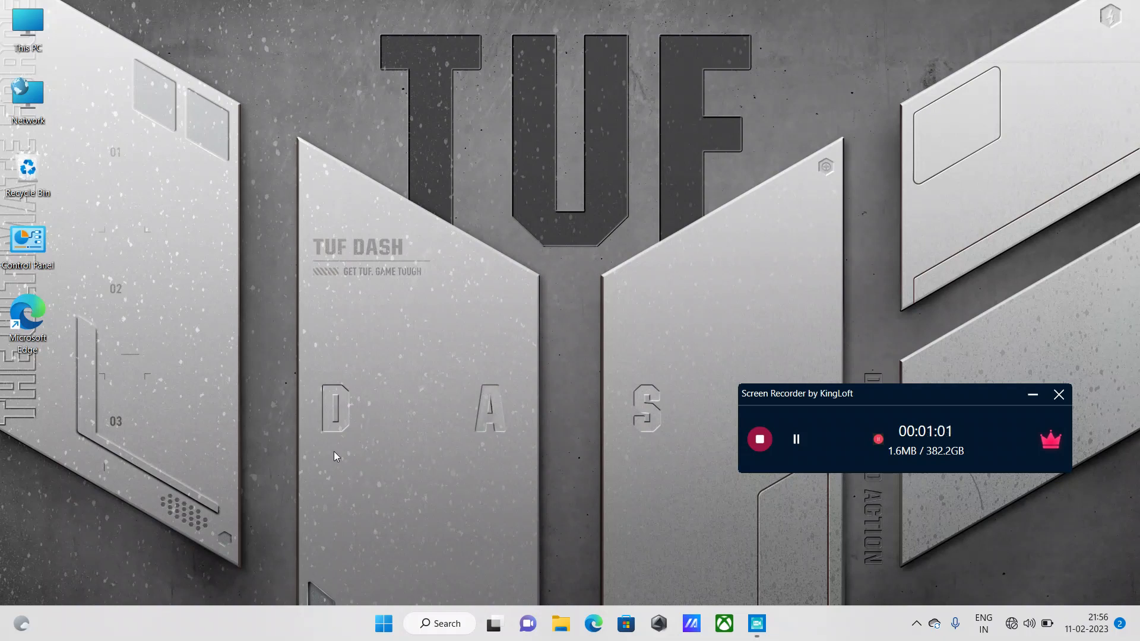
mouse_move(724, 509)
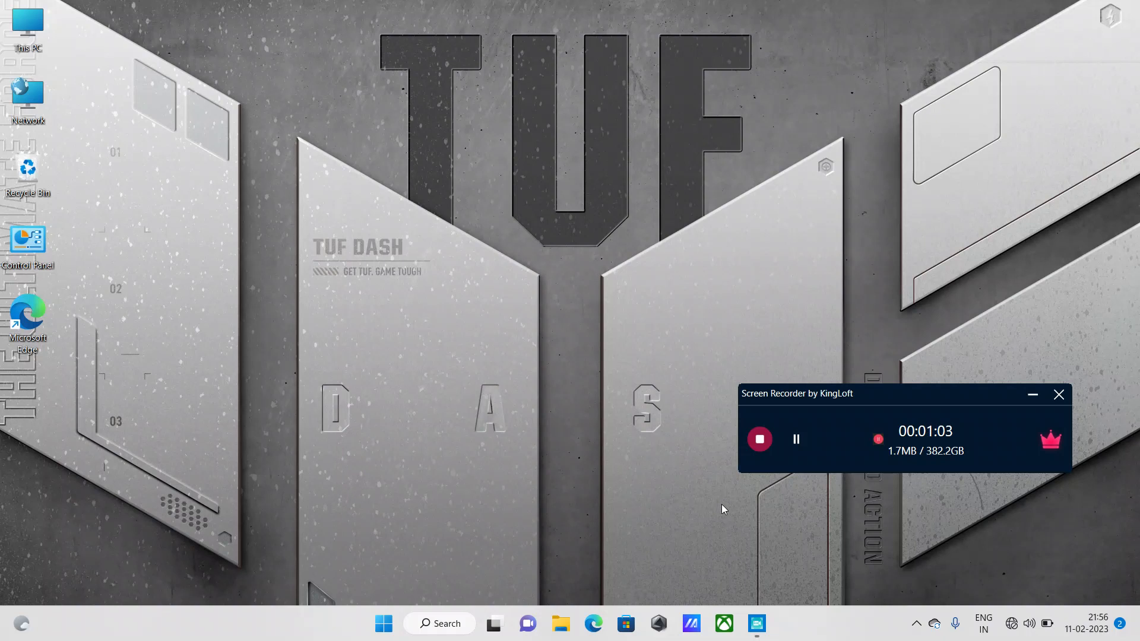
mouse_move(659, 623)
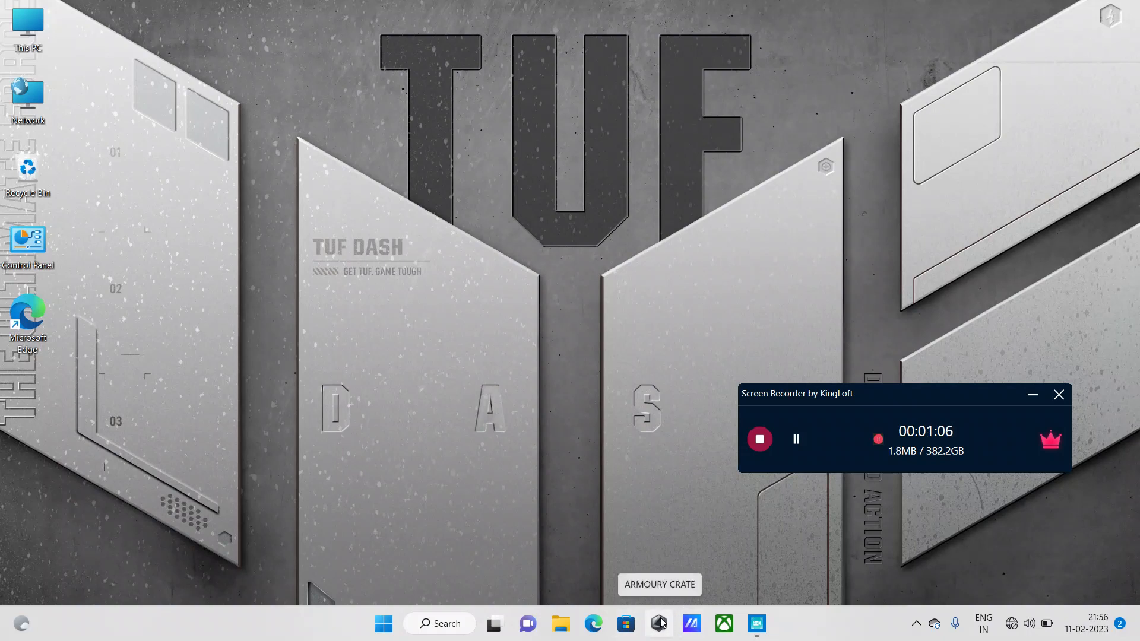
Bring up the Armoury Crate Home dashboard with live CPU, GPU, memory and fan readings
click(659, 623)
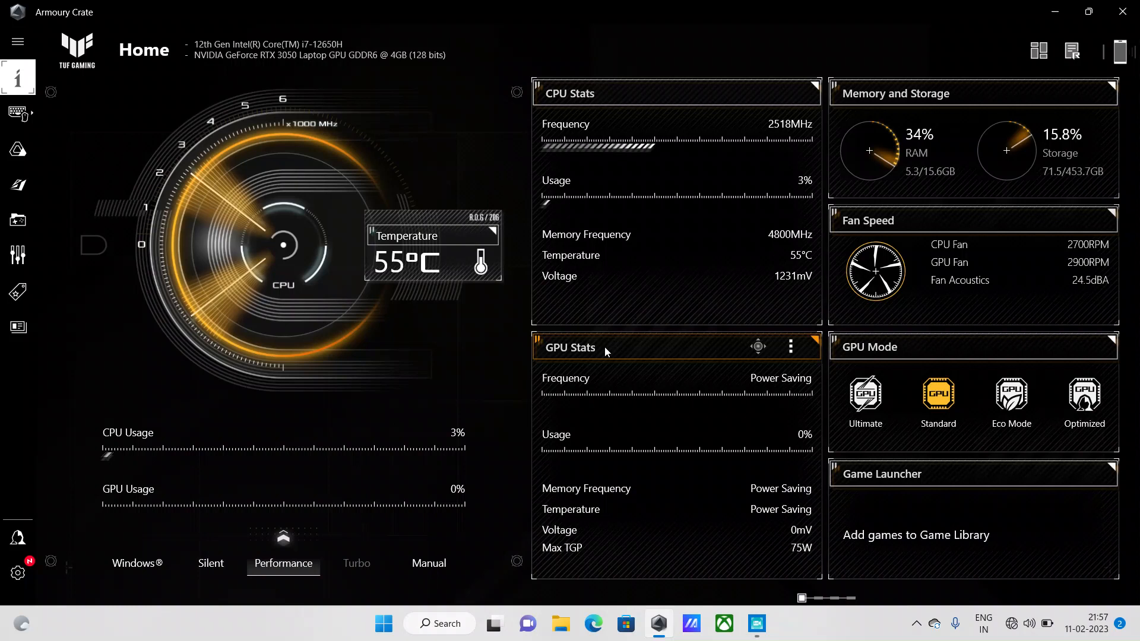
mouse_move(682, 226)
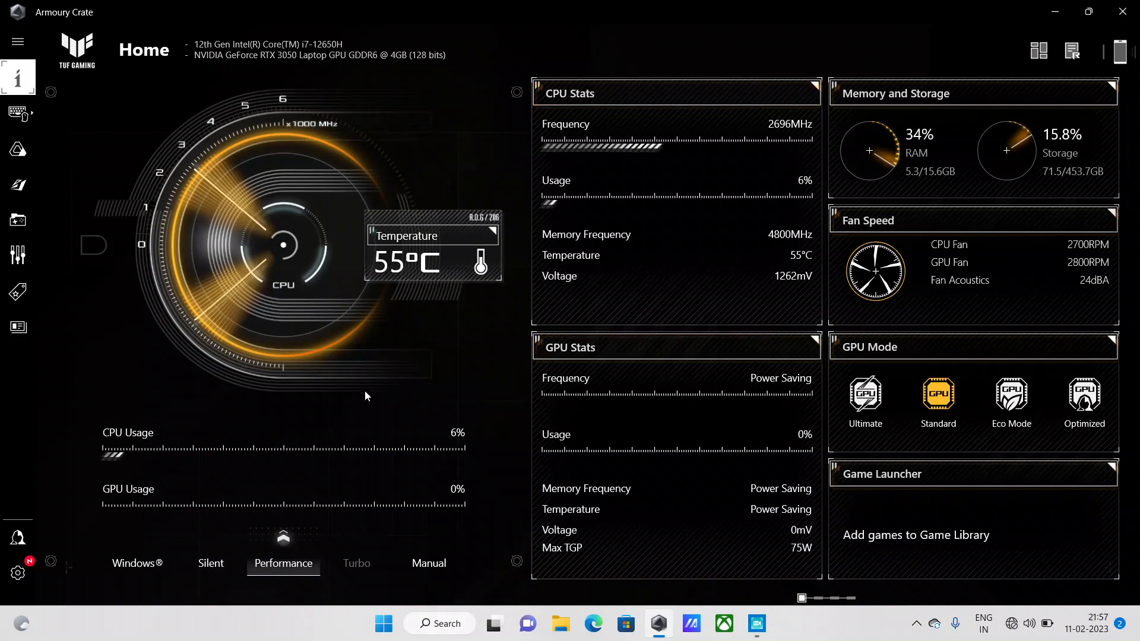
mouse_move(279, 364)
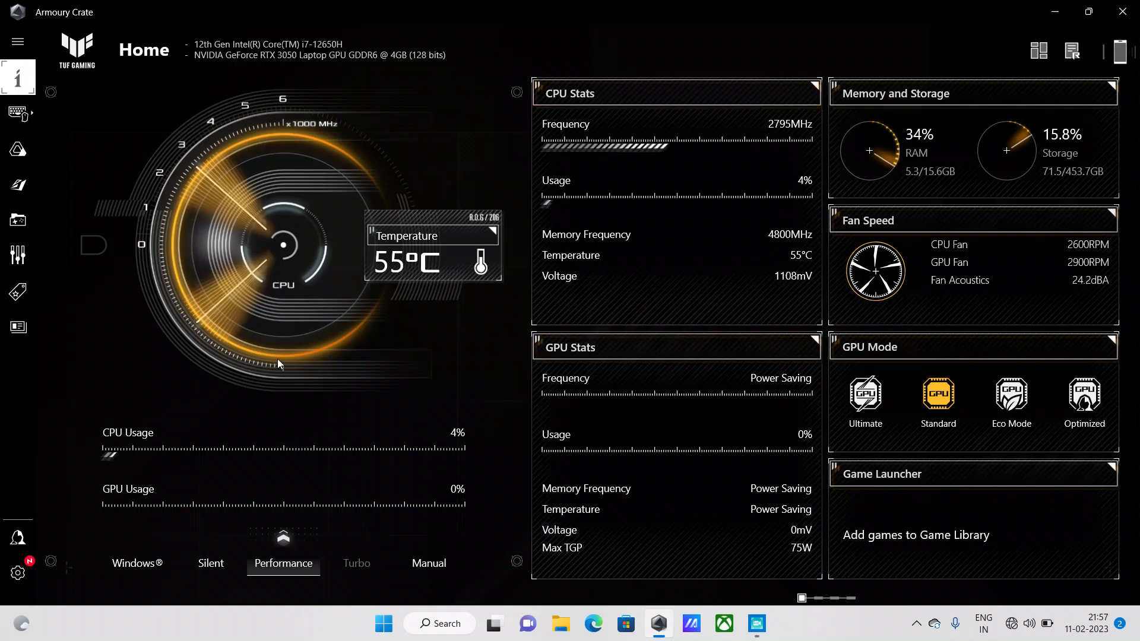
mouse_move(499, 349)
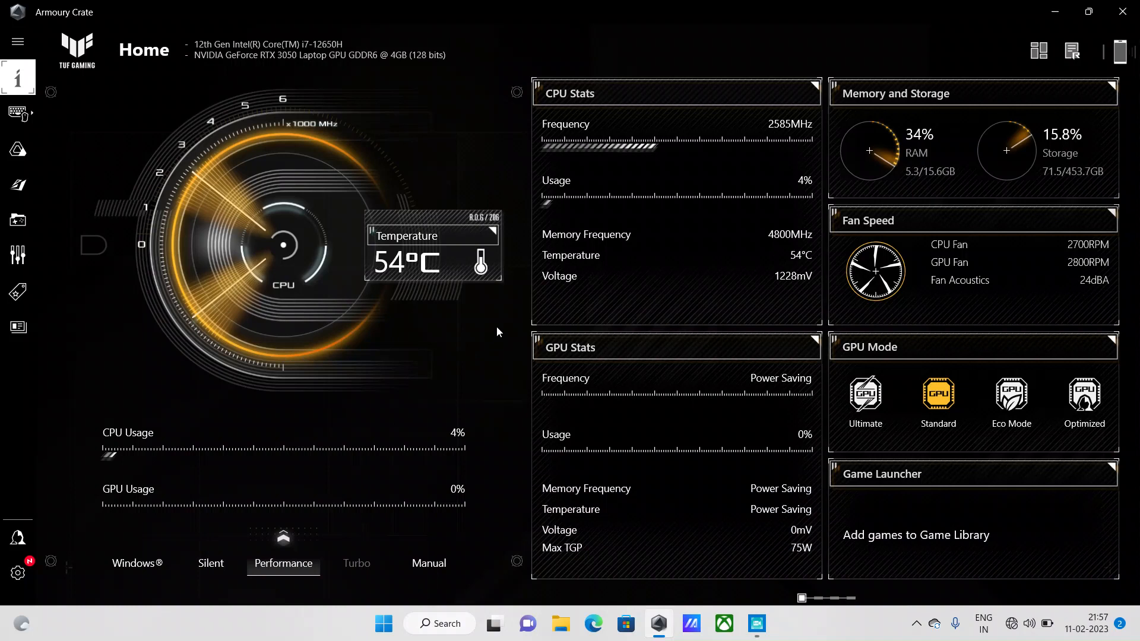
mouse_move(523, 307)
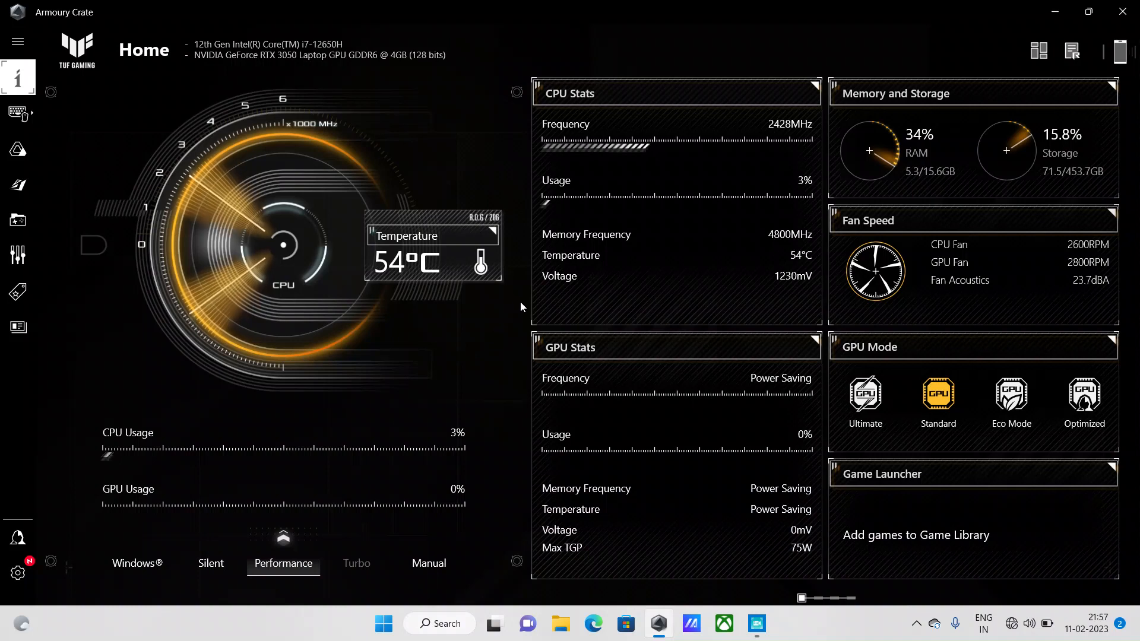
mouse_move(381, 140)
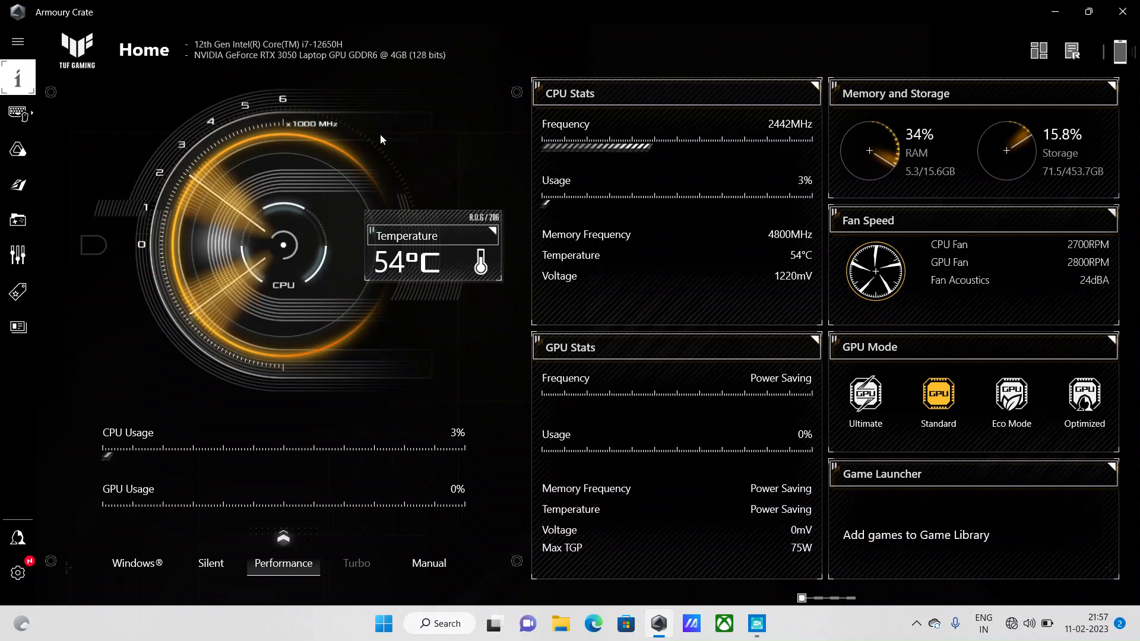
mouse_move(315, 143)
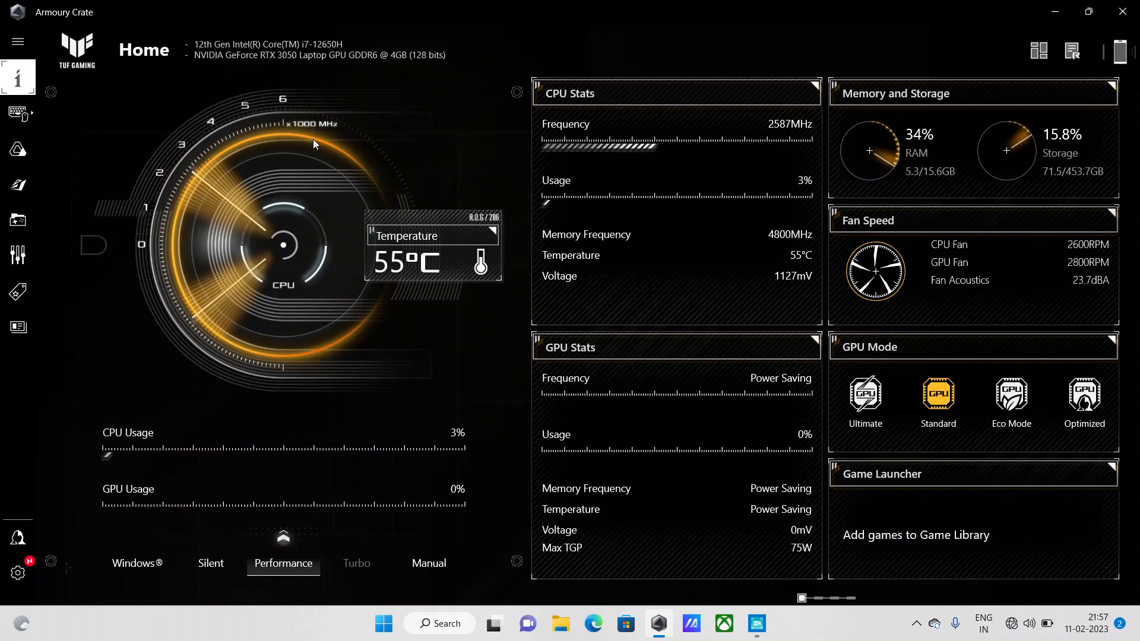
mouse_move(313, 162)
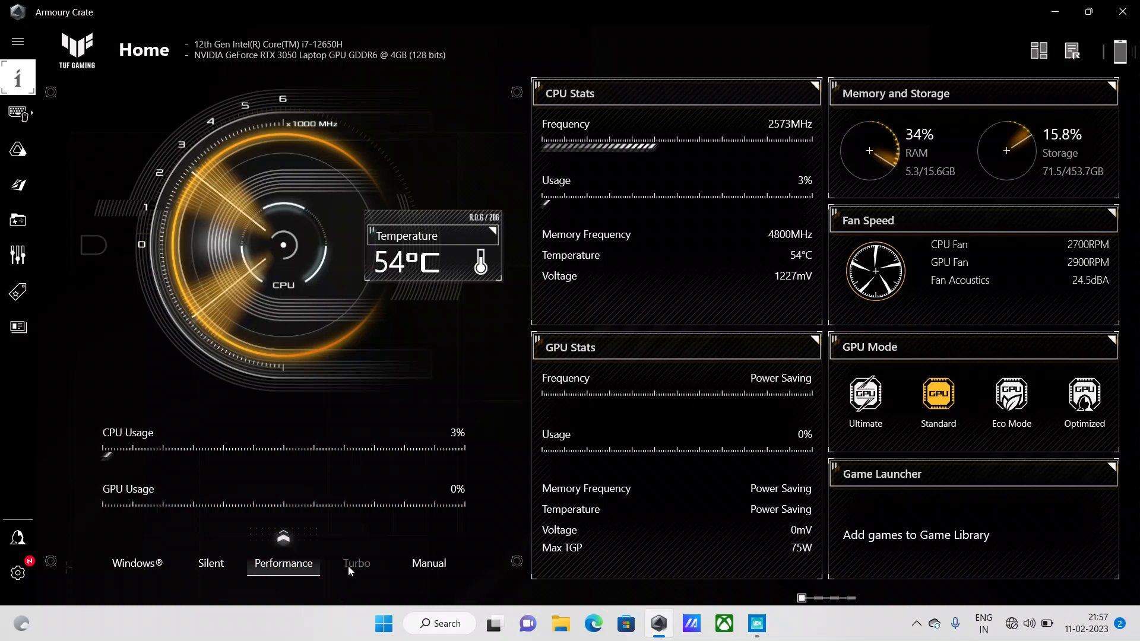
mouse_move(356, 563)
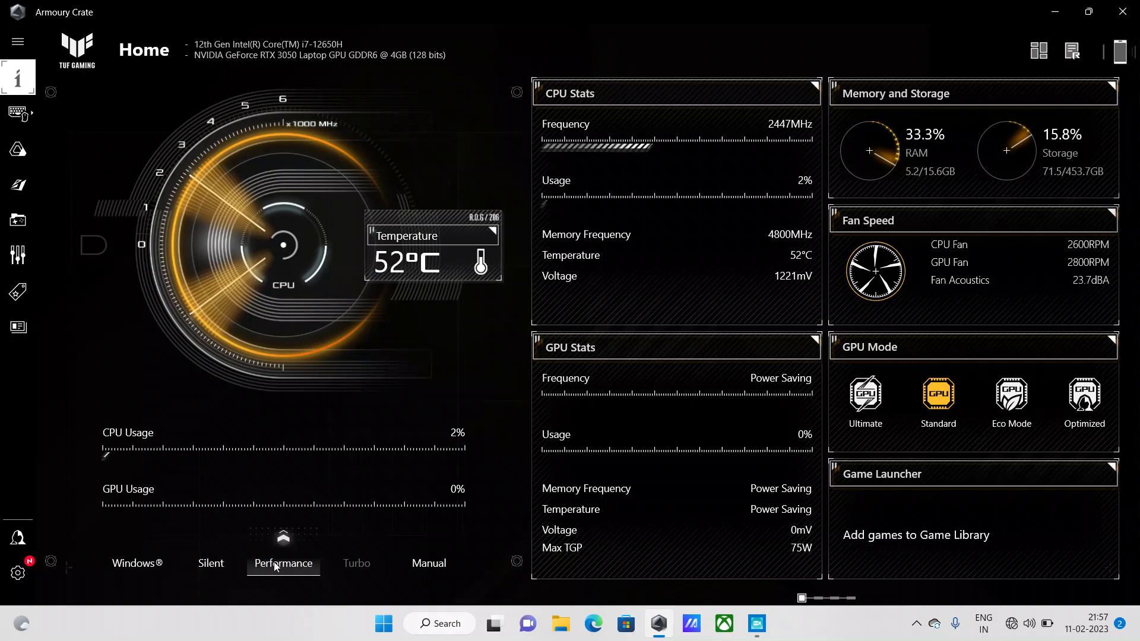
mouse_move(357, 563)
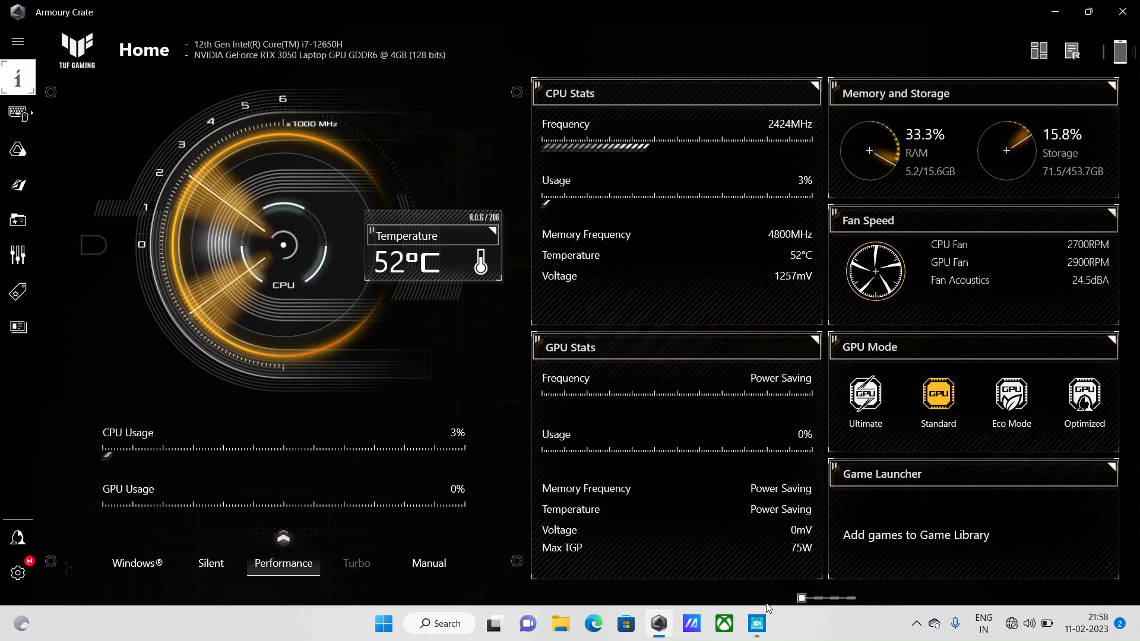
Show Windows Quick Settings with the battery at 59% over the Armoury Crate dashboard
click(756, 624)
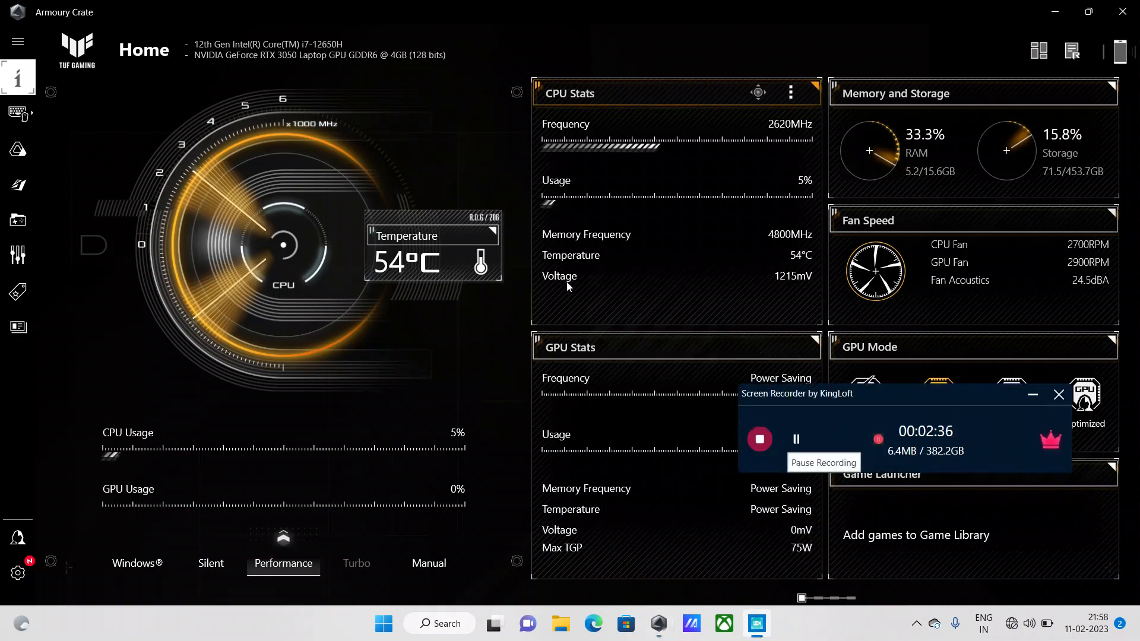
mouse_move(636, 307)
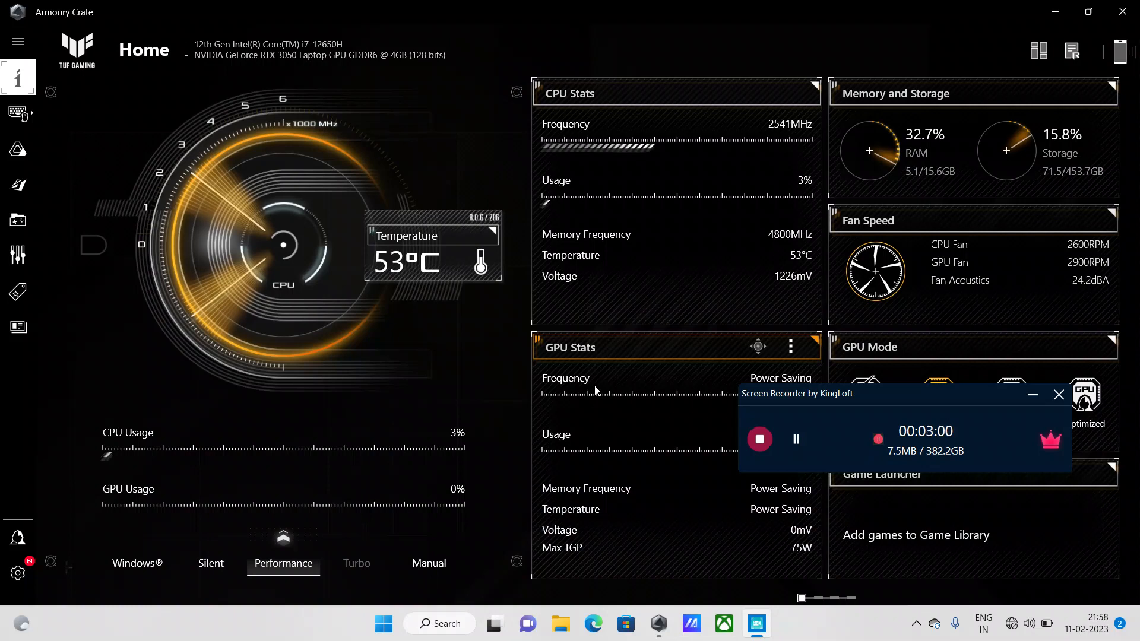
mouse_move(586, 368)
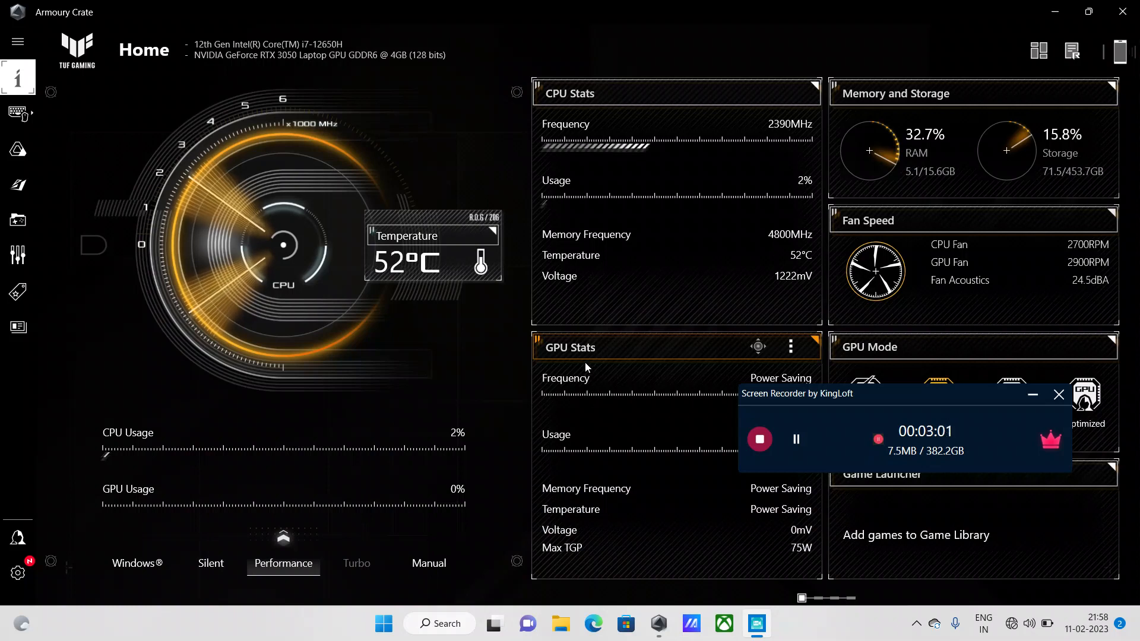
mouse_move(684, 385)
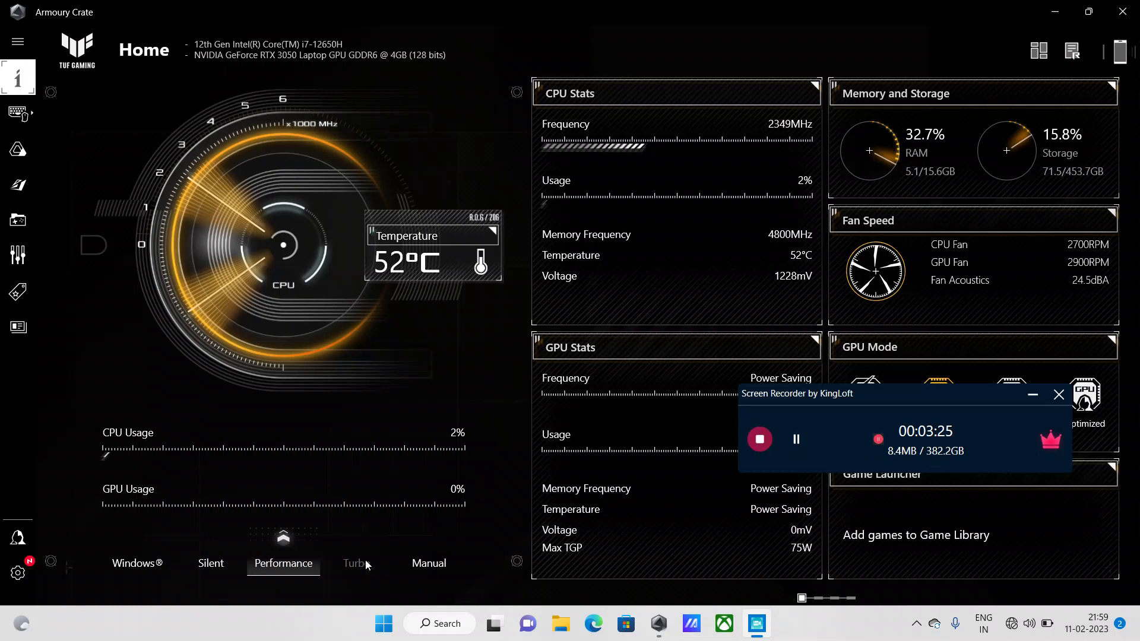
mouse_move(350, 571)
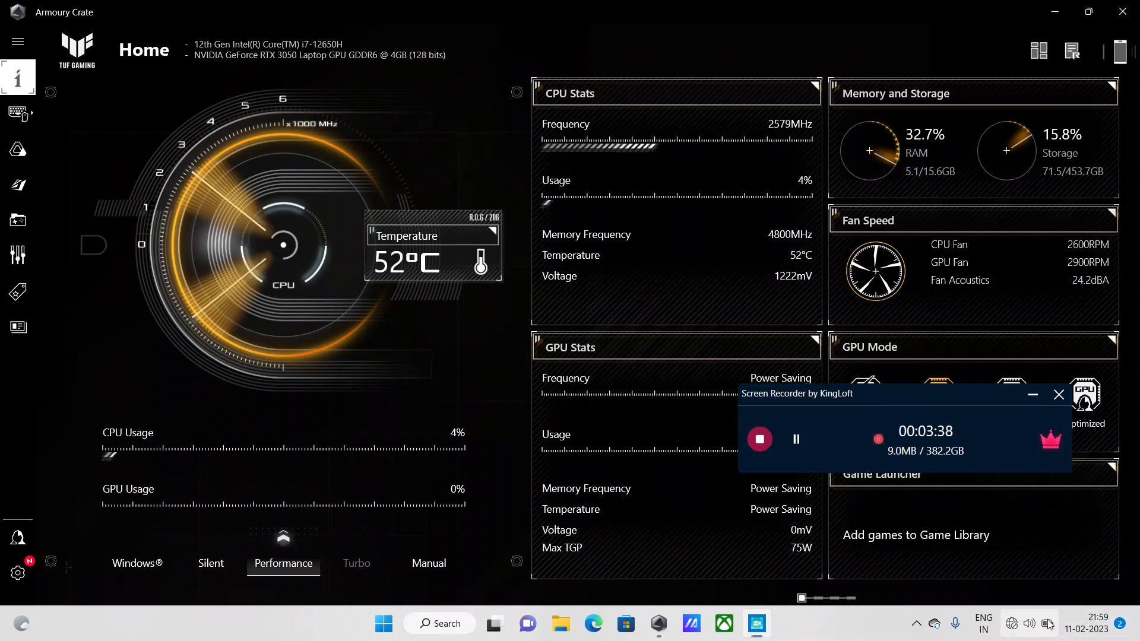
click(1047, 625)
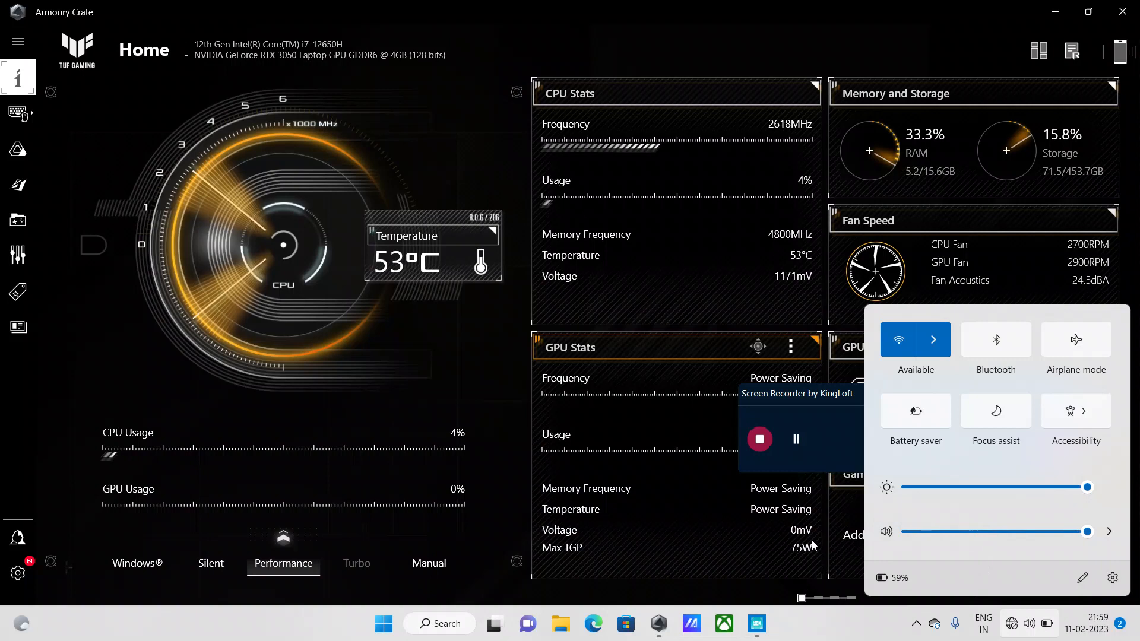
mouse_move(865, 617)
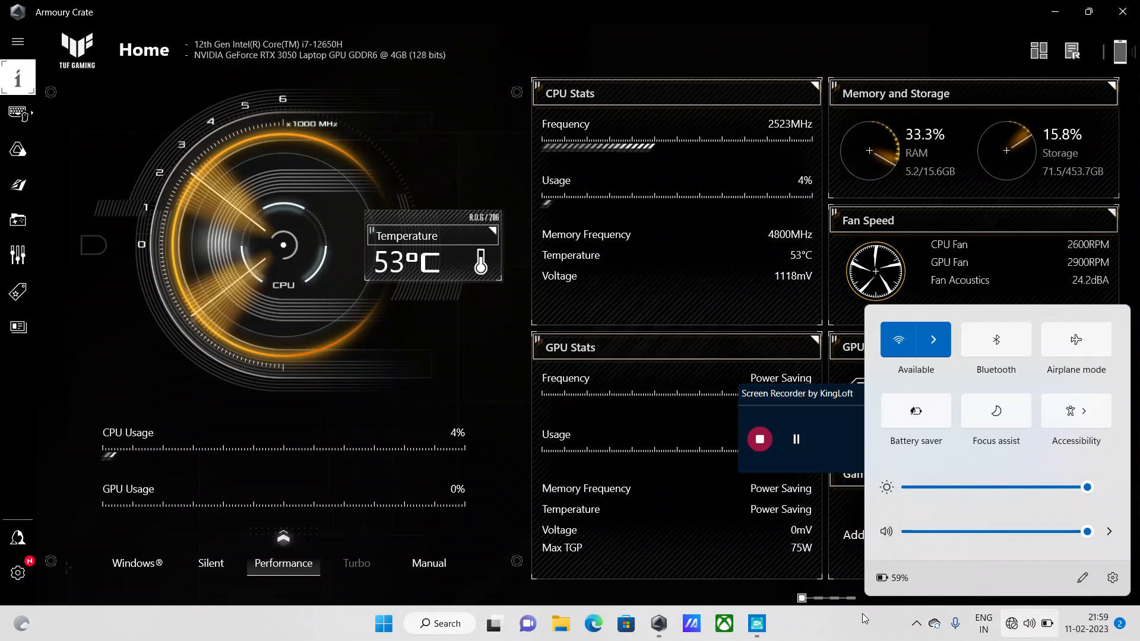
mouse_move(945, 591)
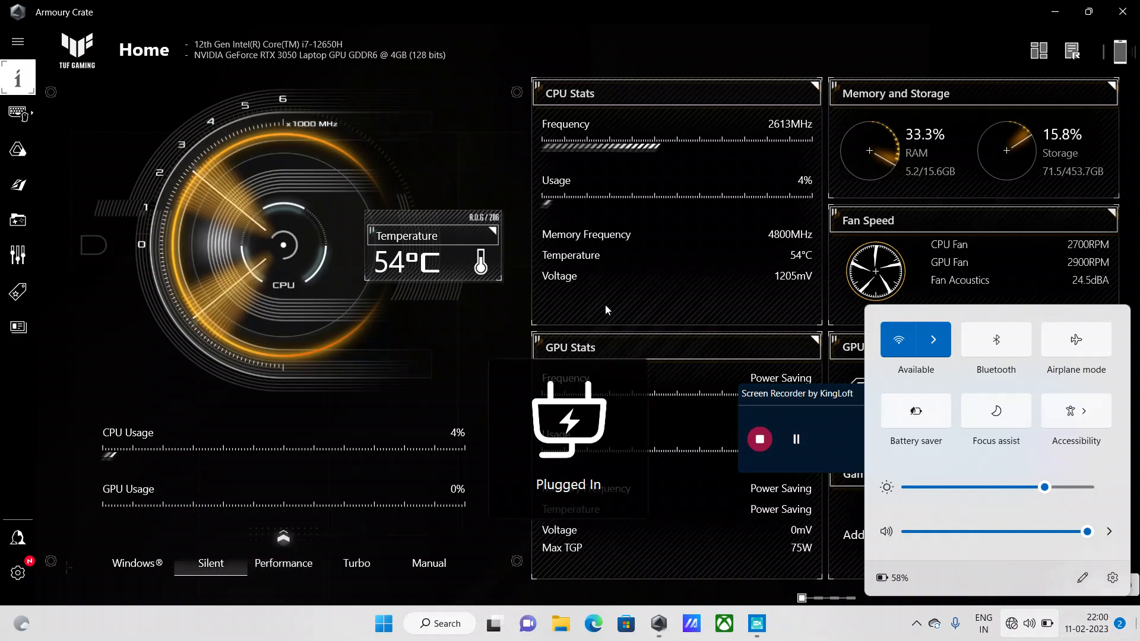
mouse_move(626, 295)
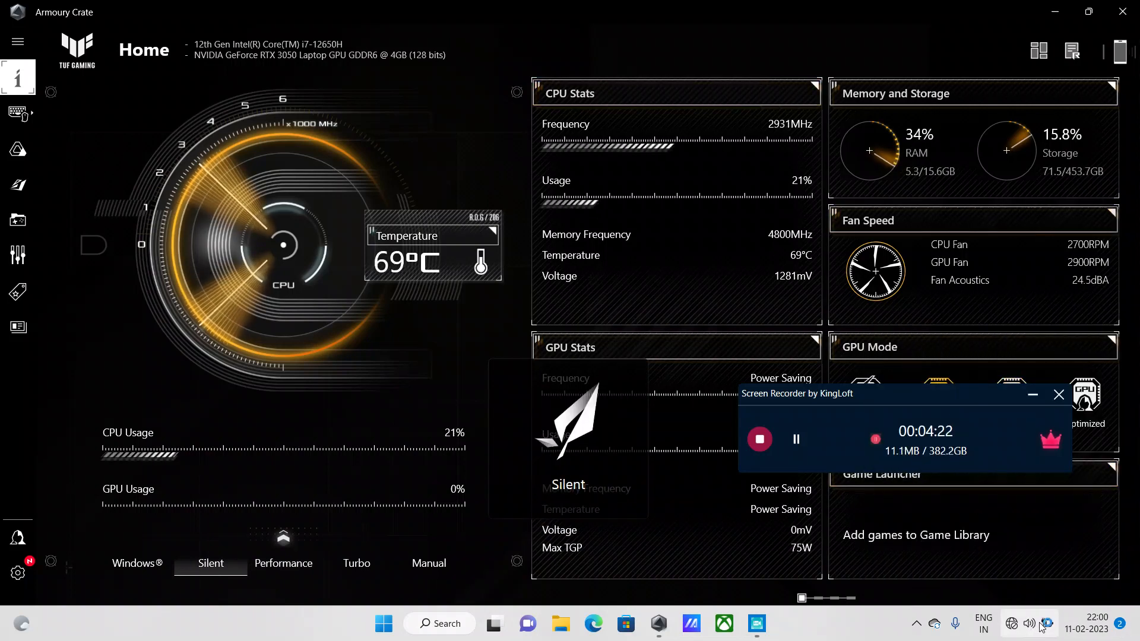
Move the operating mode off Silent through Performance toward Turbo
click(1029, 623)
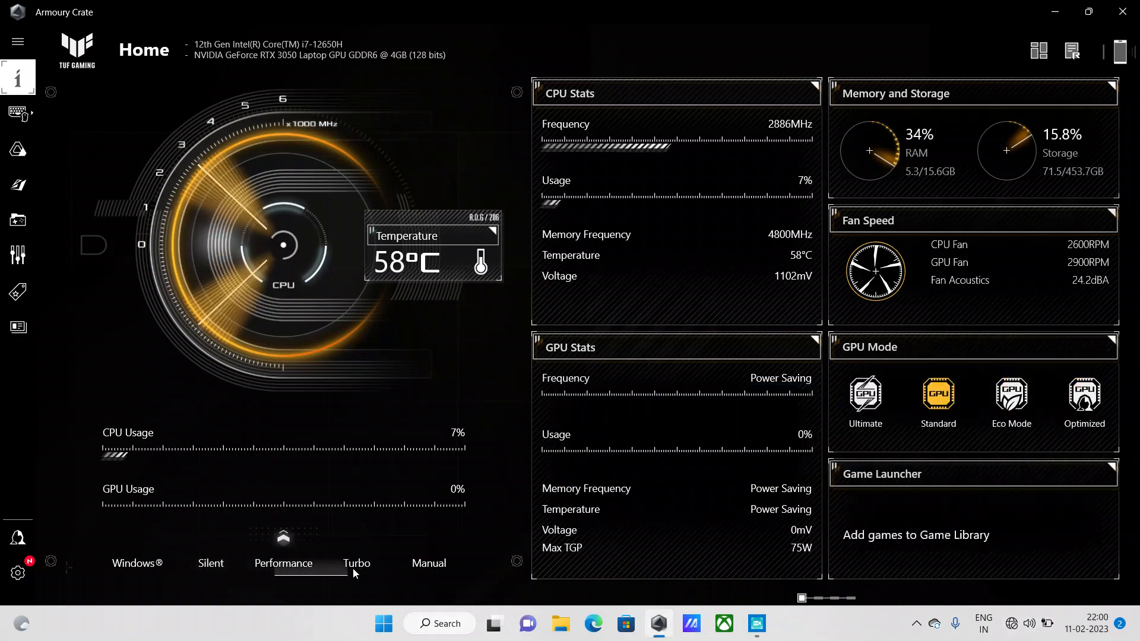
click(356, 562)
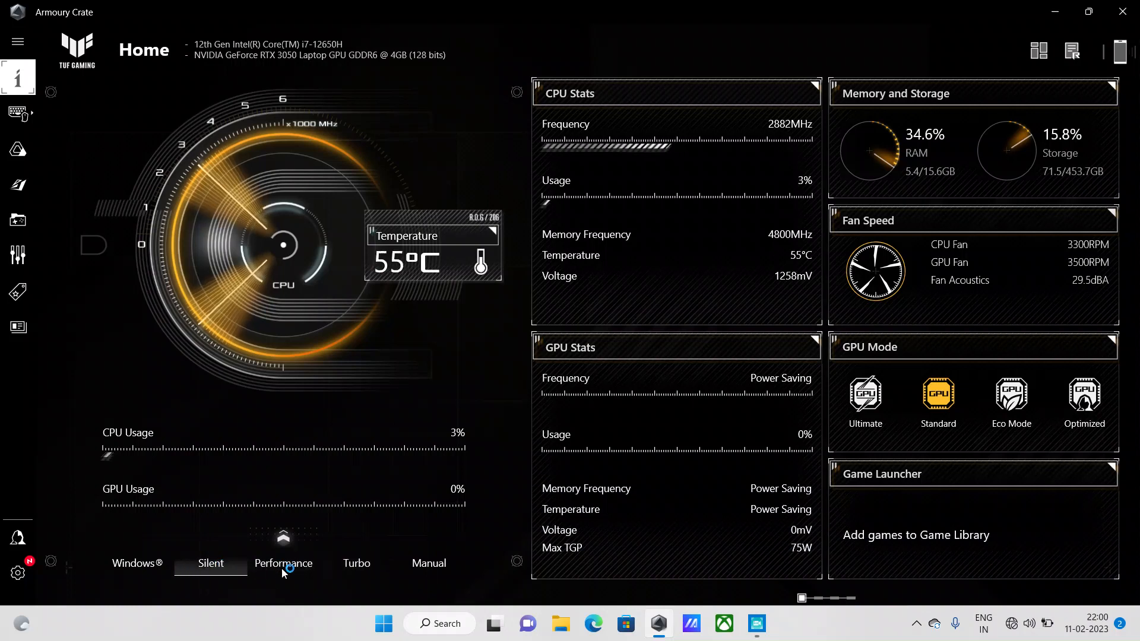
click(283, 562)
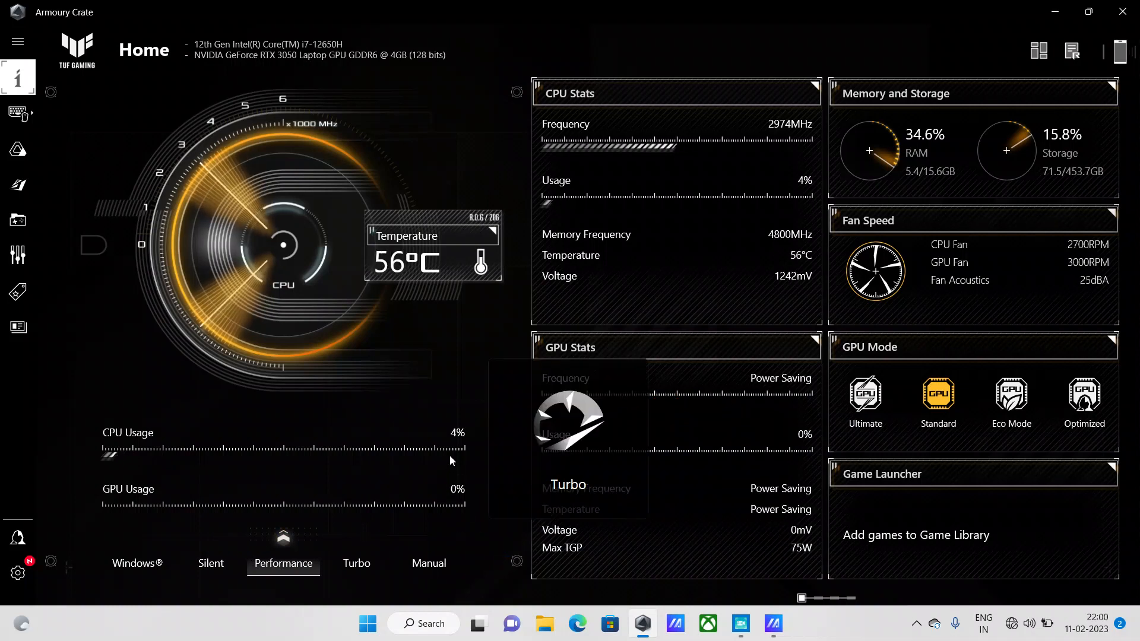
Cycle through Silent, Performance and Turbo modes, leaving Turbo active as fans climb
click(356, 562)
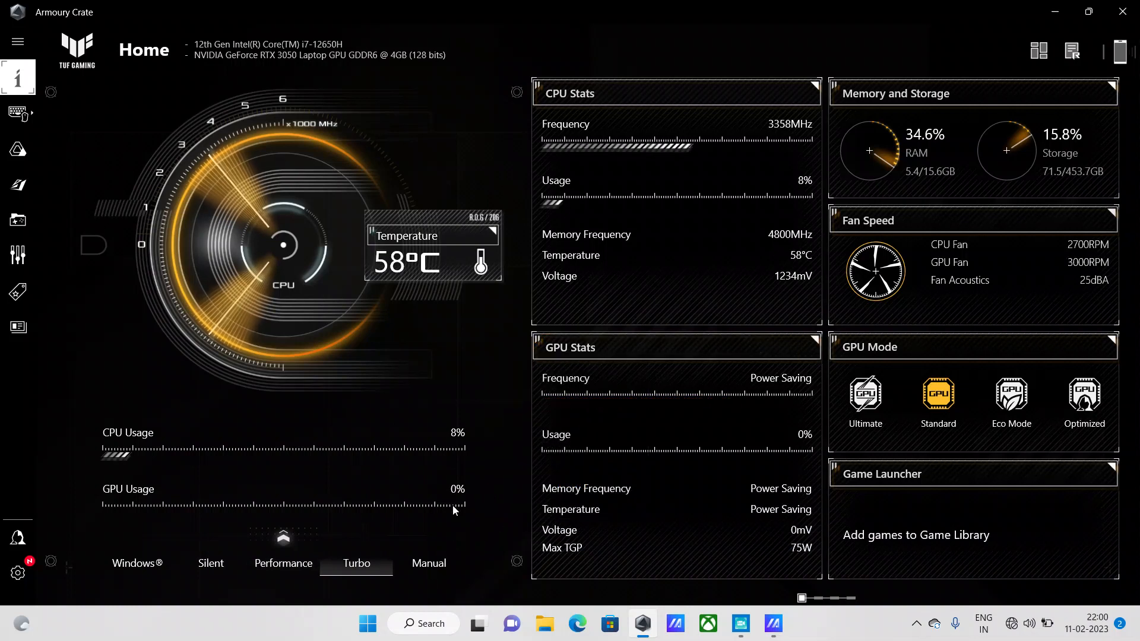
mouse_move(456, 532)
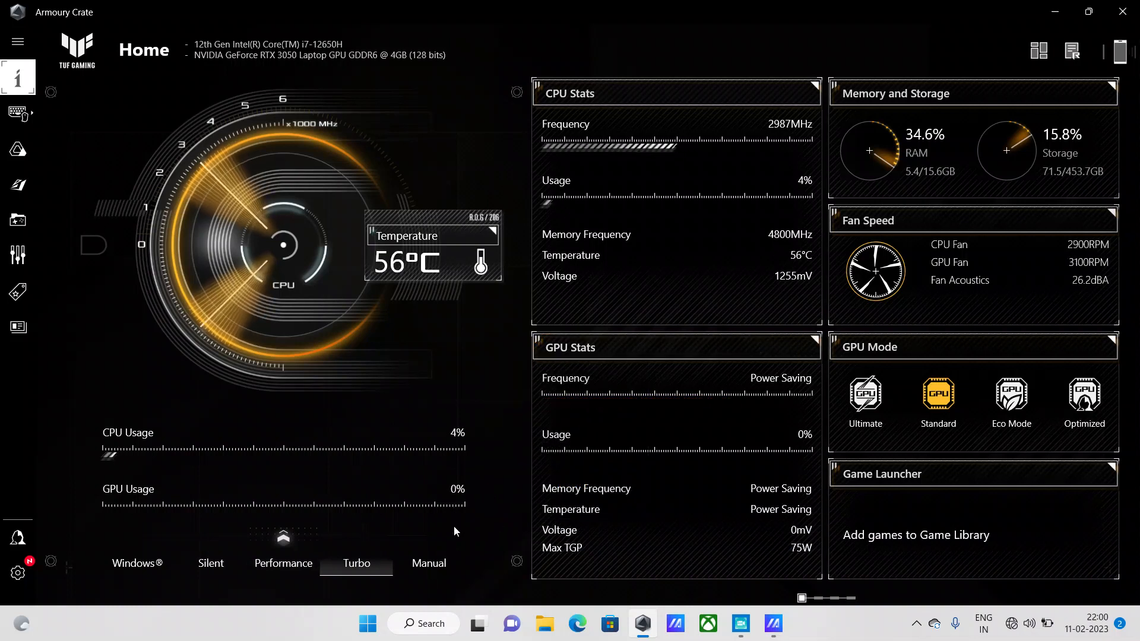
click(283, 563)
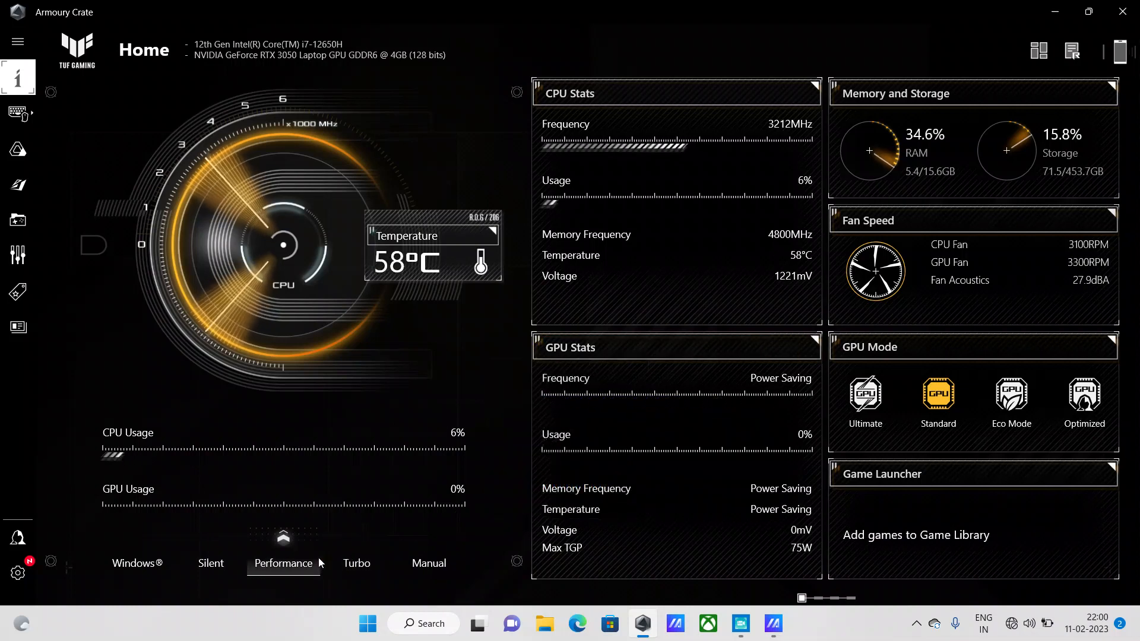
click(211, 562)
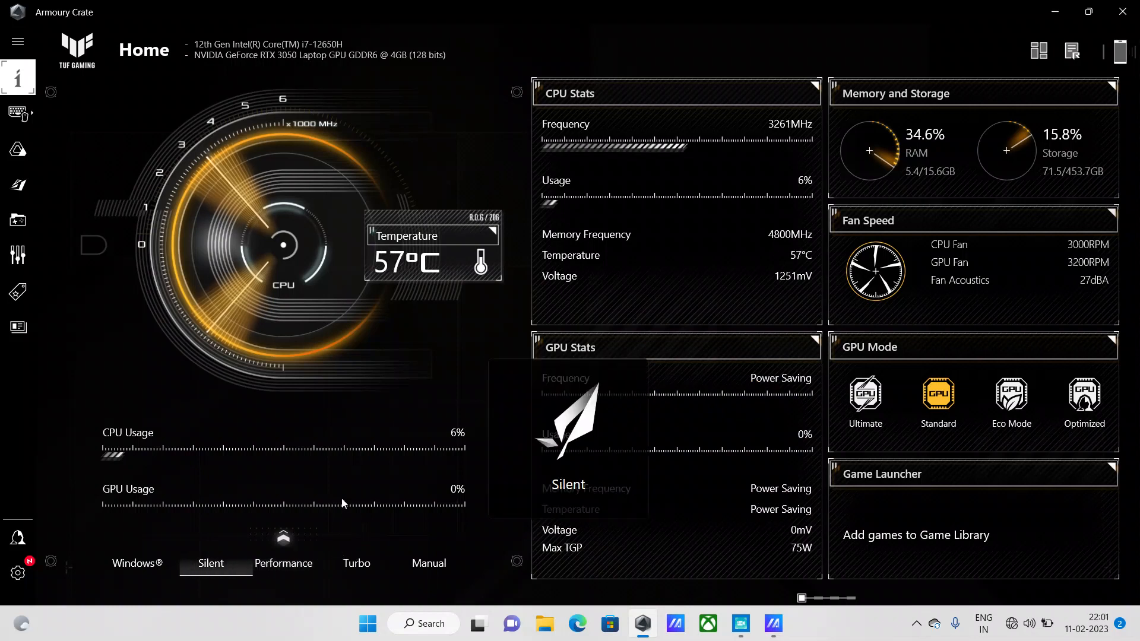
click(283, 563)
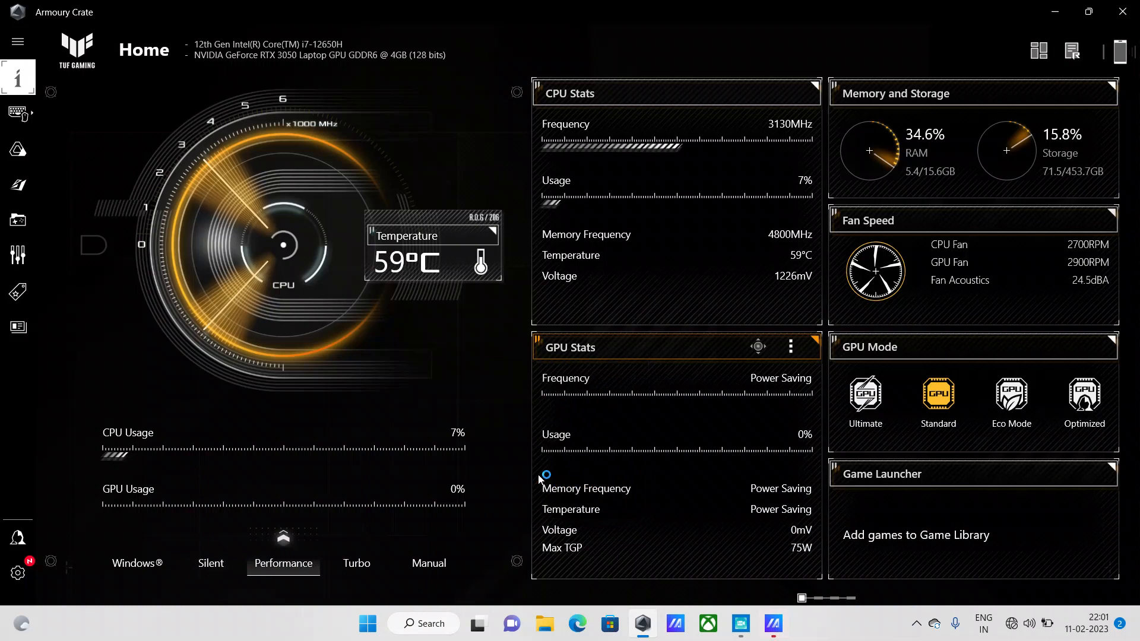
click(356, 562)
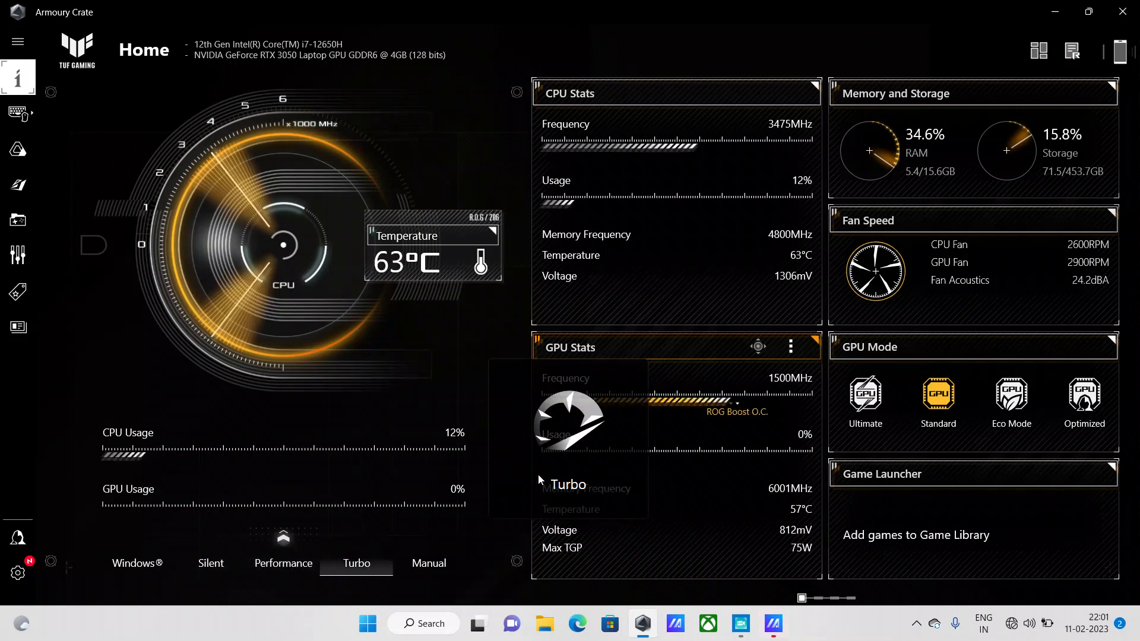
click(211, 563)
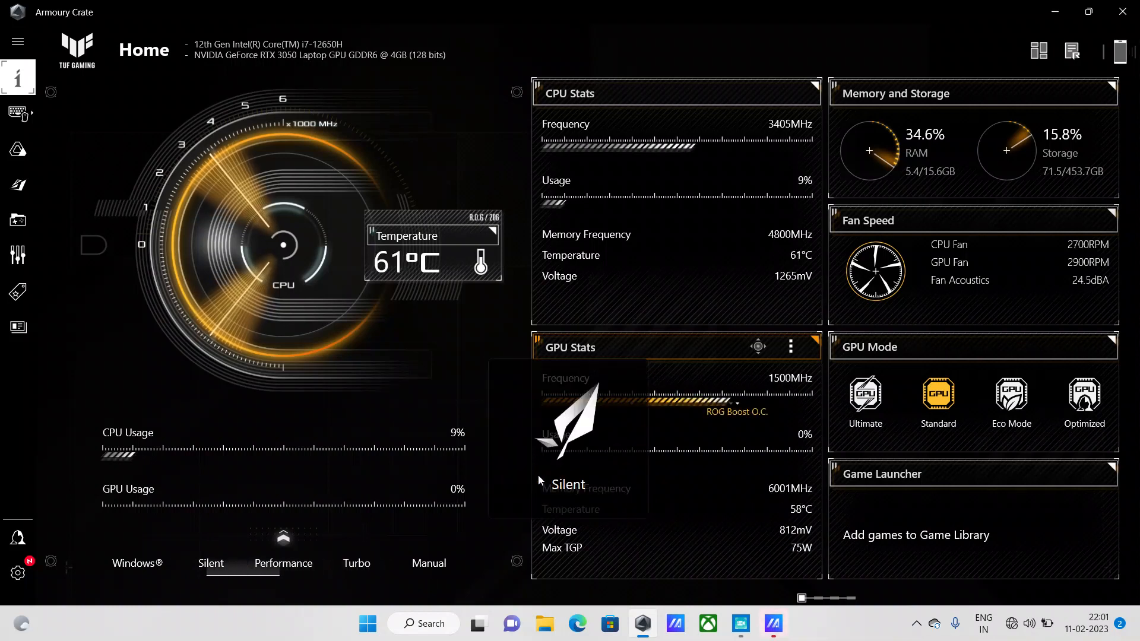
click(356, 563)
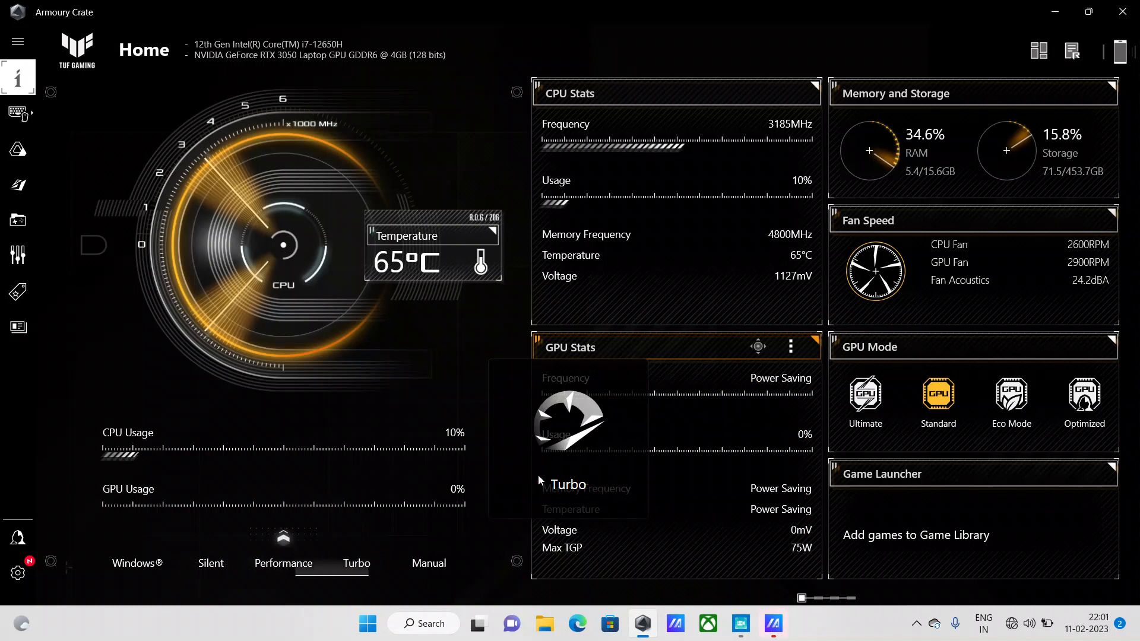
click(356, 563)
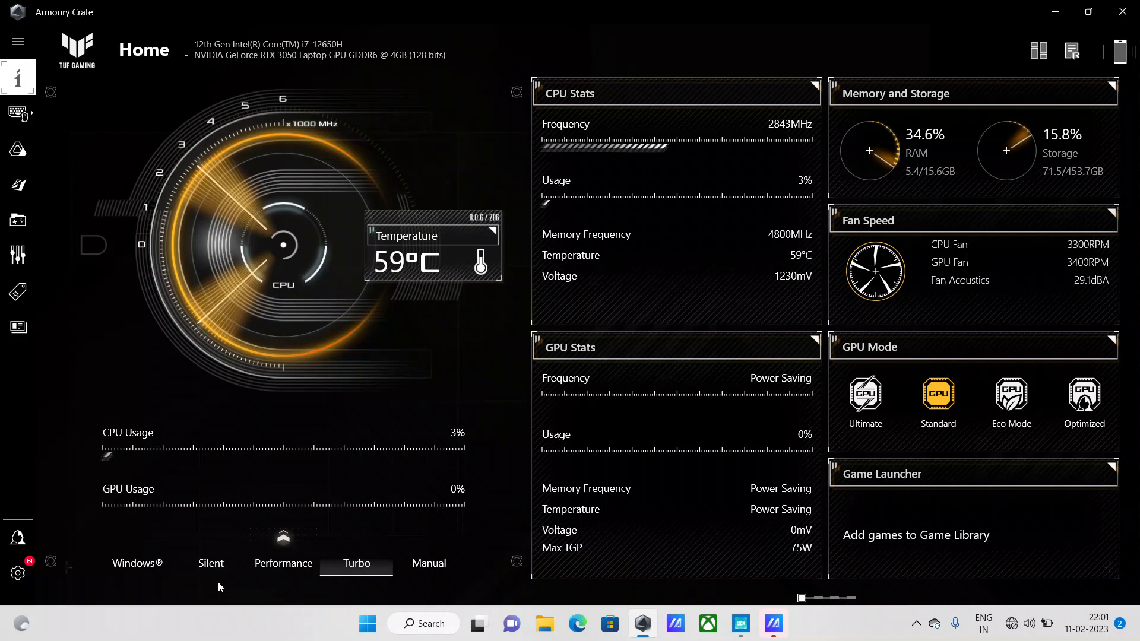
mouse_move(288, 587)
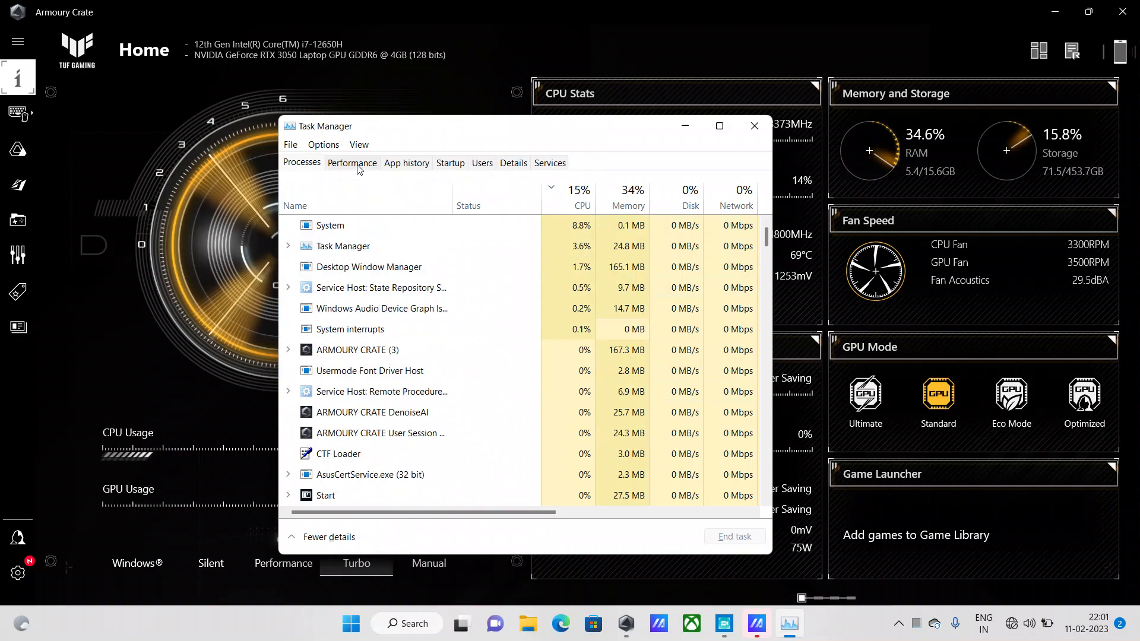
Watch CPU speed in Task Manager: 2.86 GHz Performance, 1.05 GHz Silent, 3.21 GHz Turbo
click(351, 163)
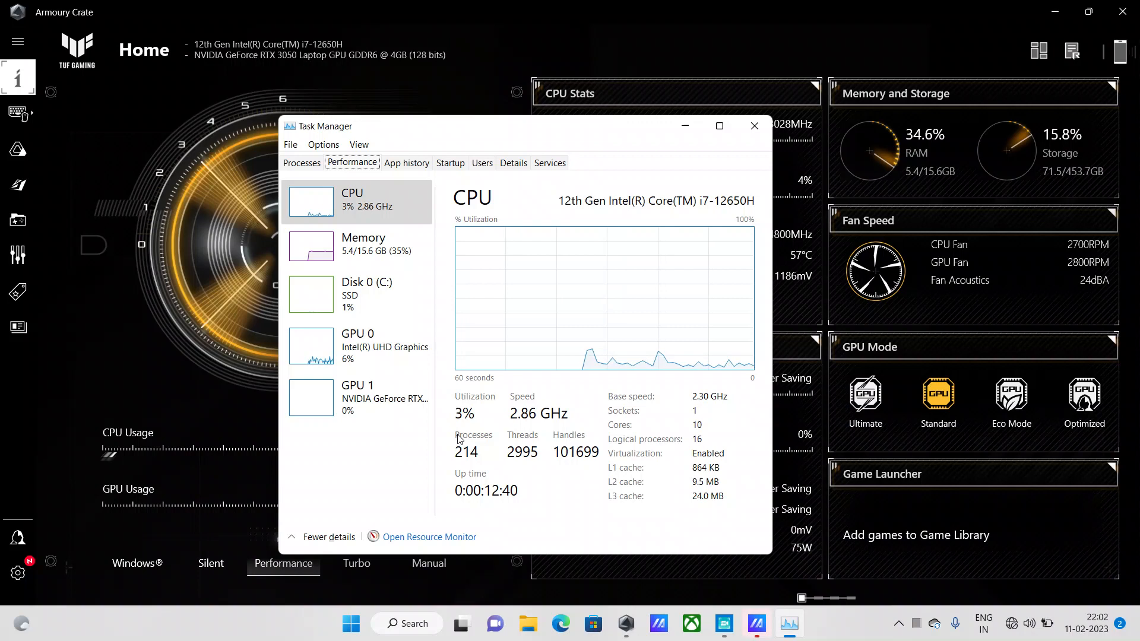
click(210, 562)
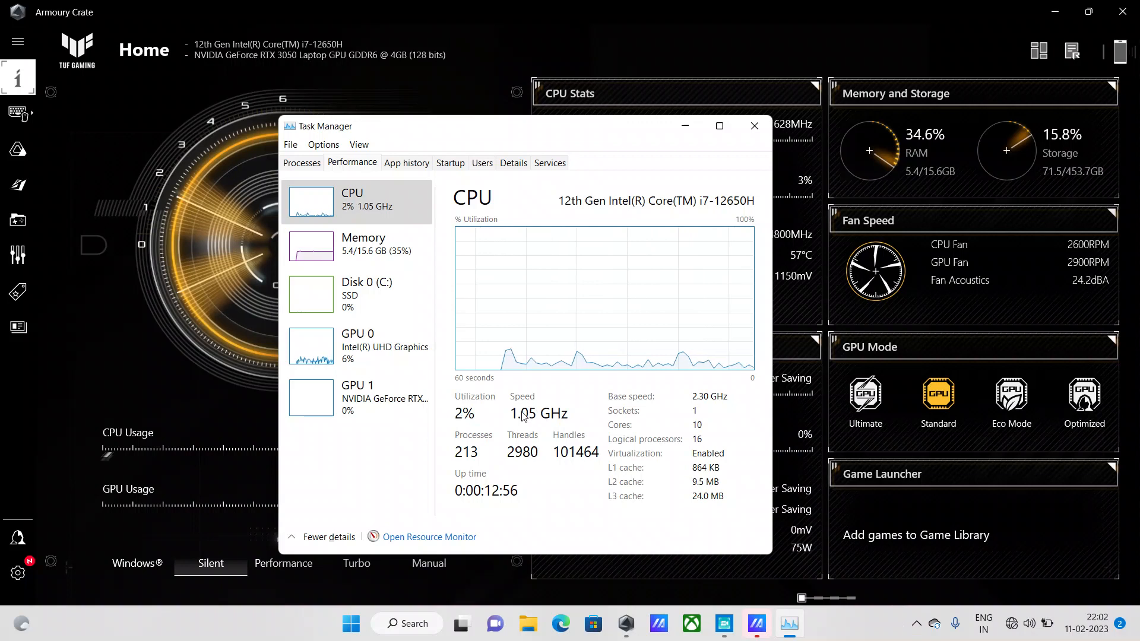
mouse_move(555, 446)
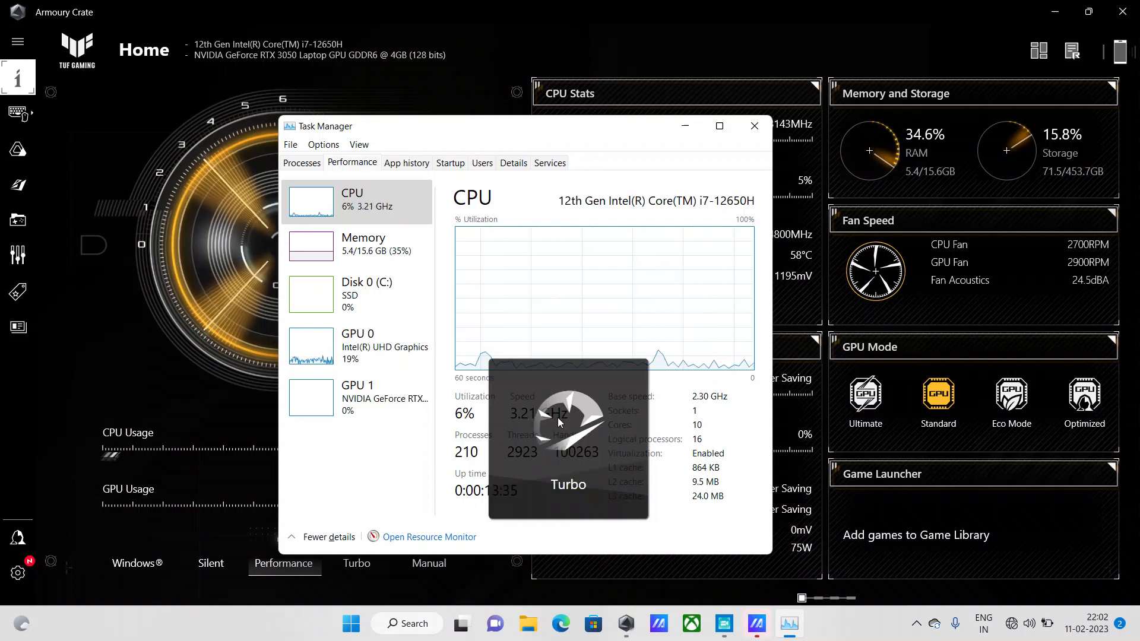
click(356, 563)
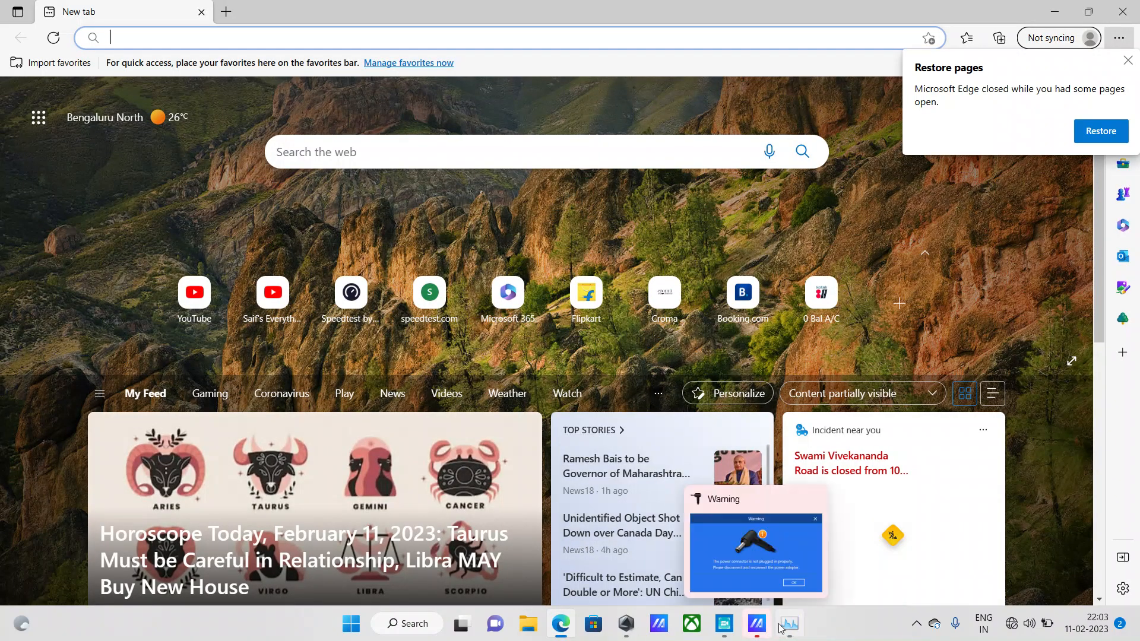
Bring Task Manager's CPU view back in front and dismiss the power adapter warning
click(788, 625)
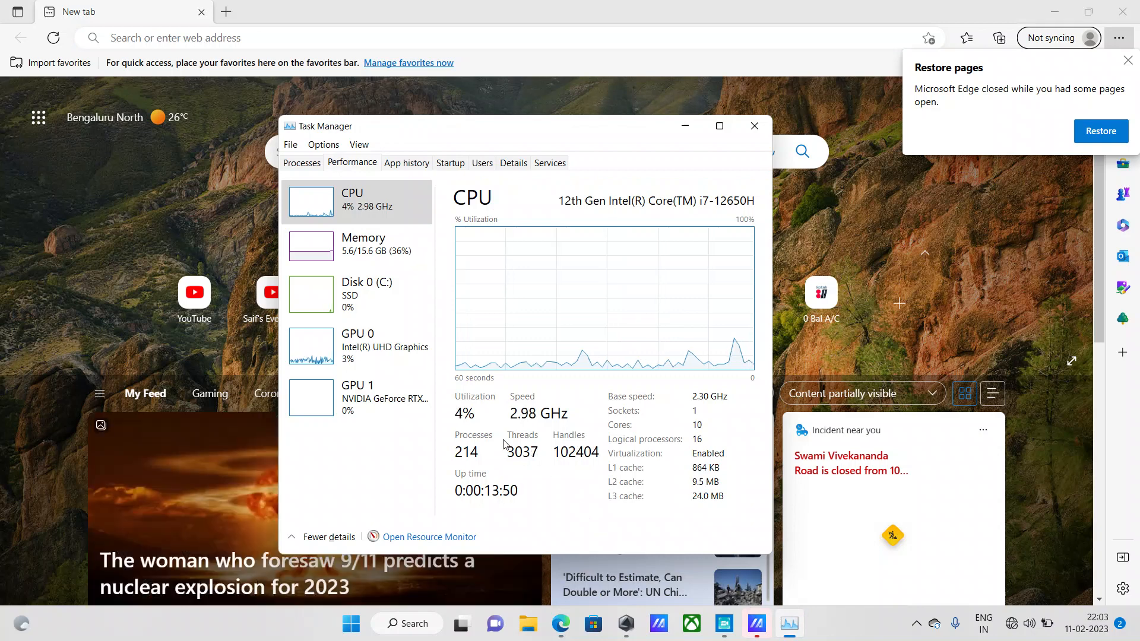
mouse_move(396, 208)
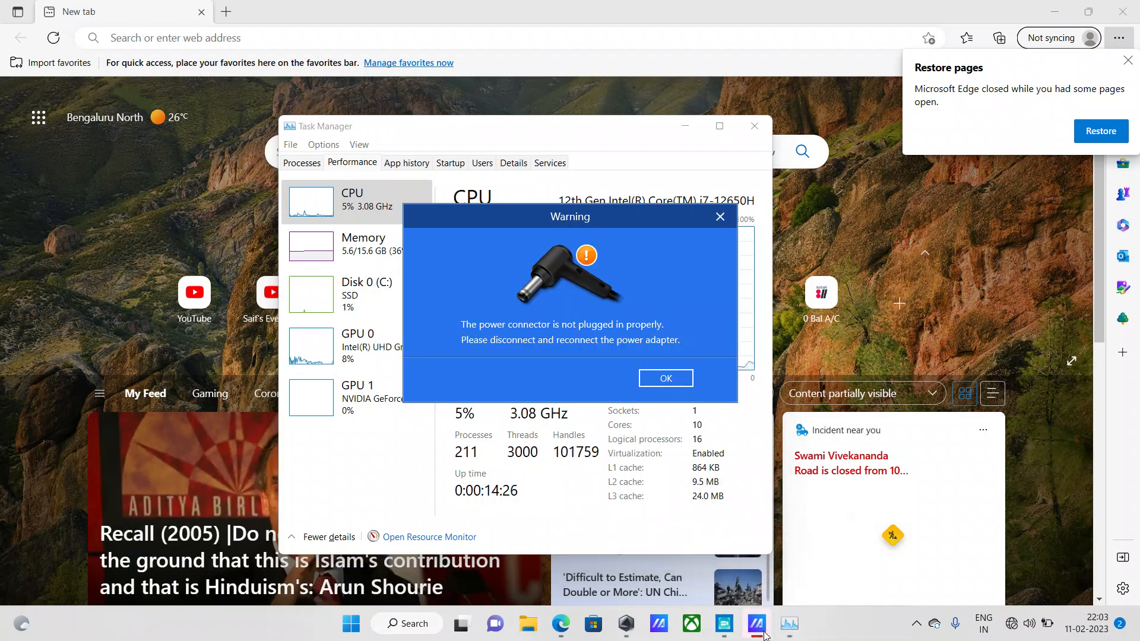
click(664, 379)
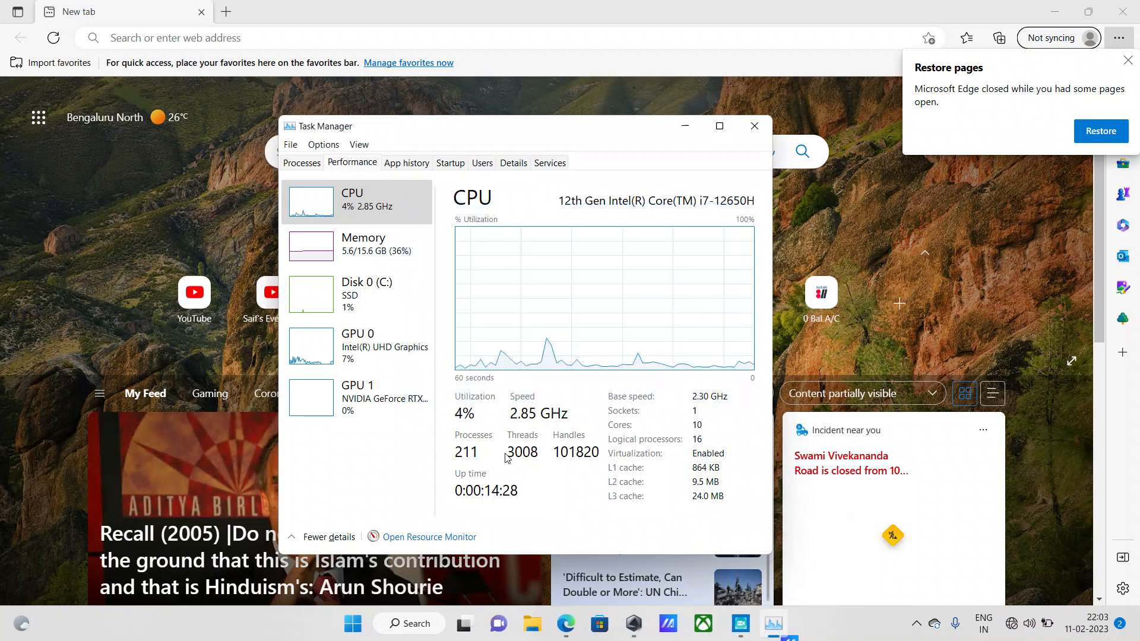